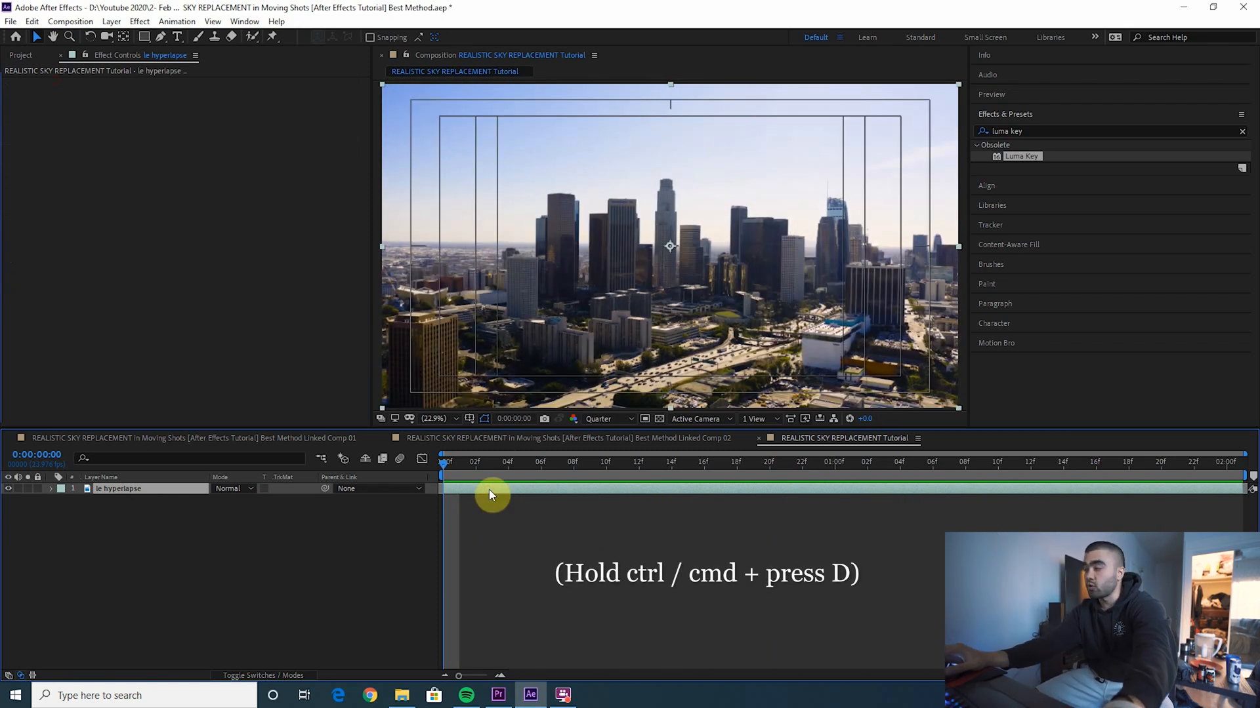
Duplicate the hyperlapse layer and start a 3D Camera Tracker analysis on the original copy.
key(ctrl+d)
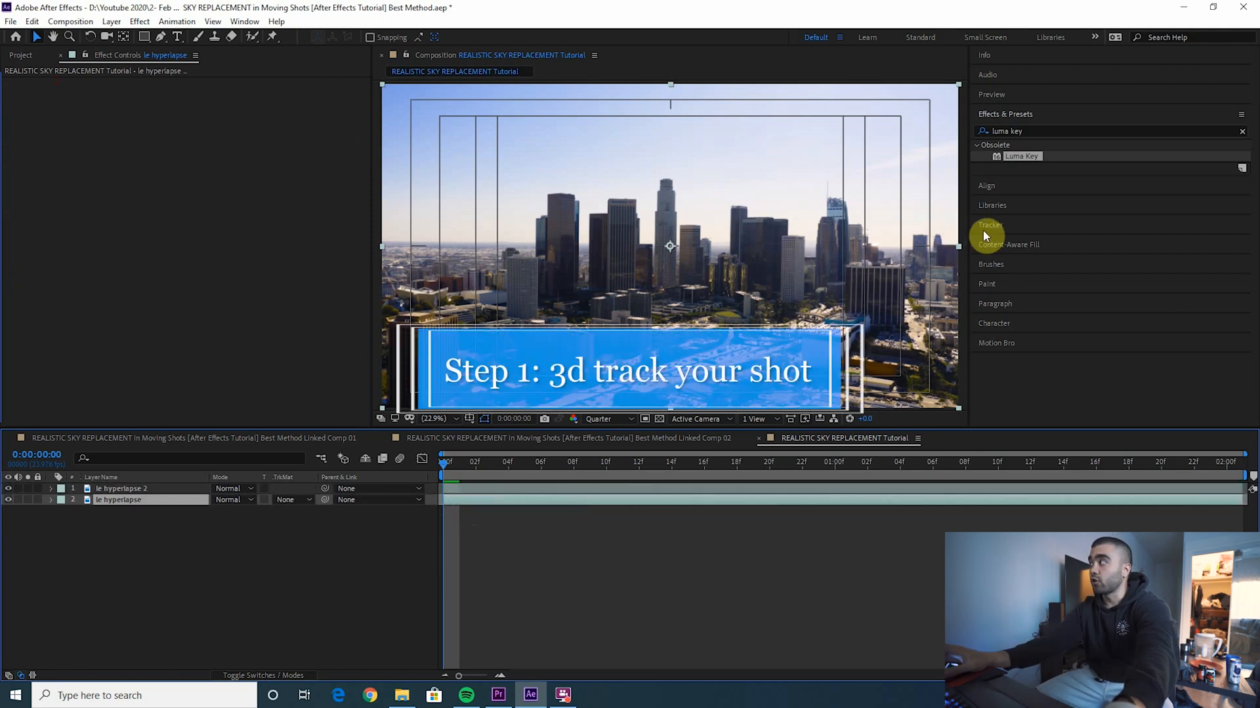
click(989, 226)
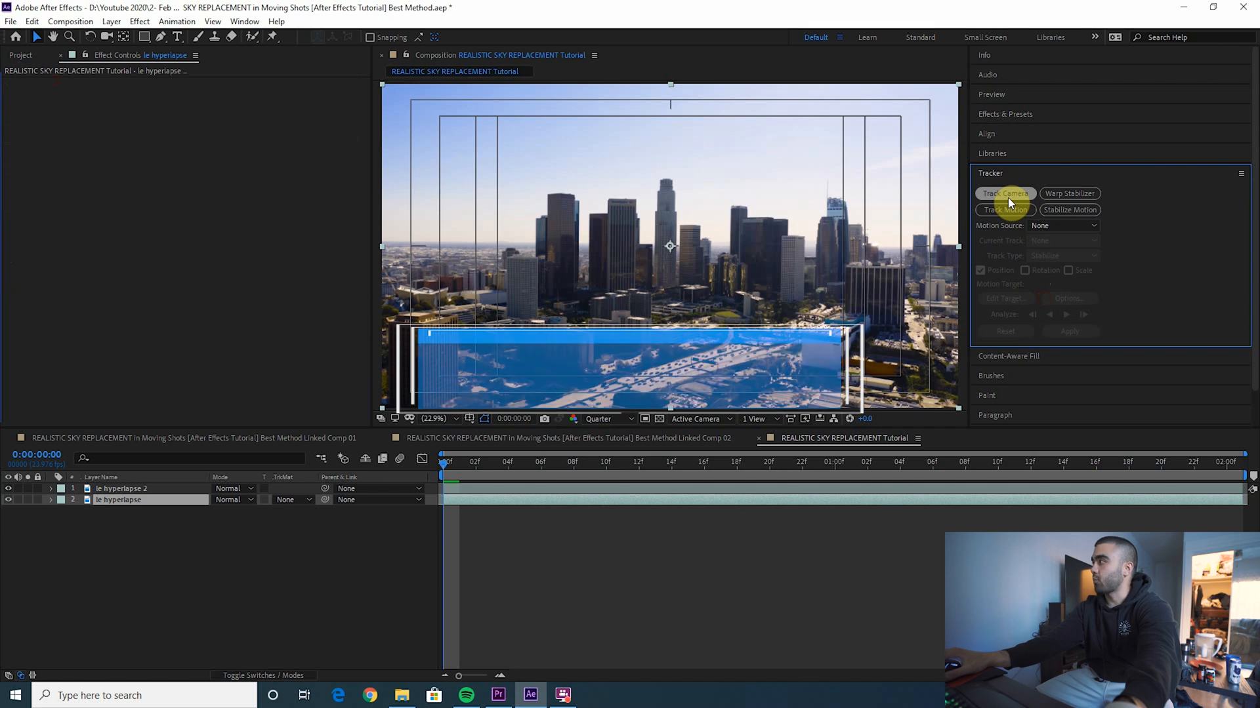
click(1005, 193)
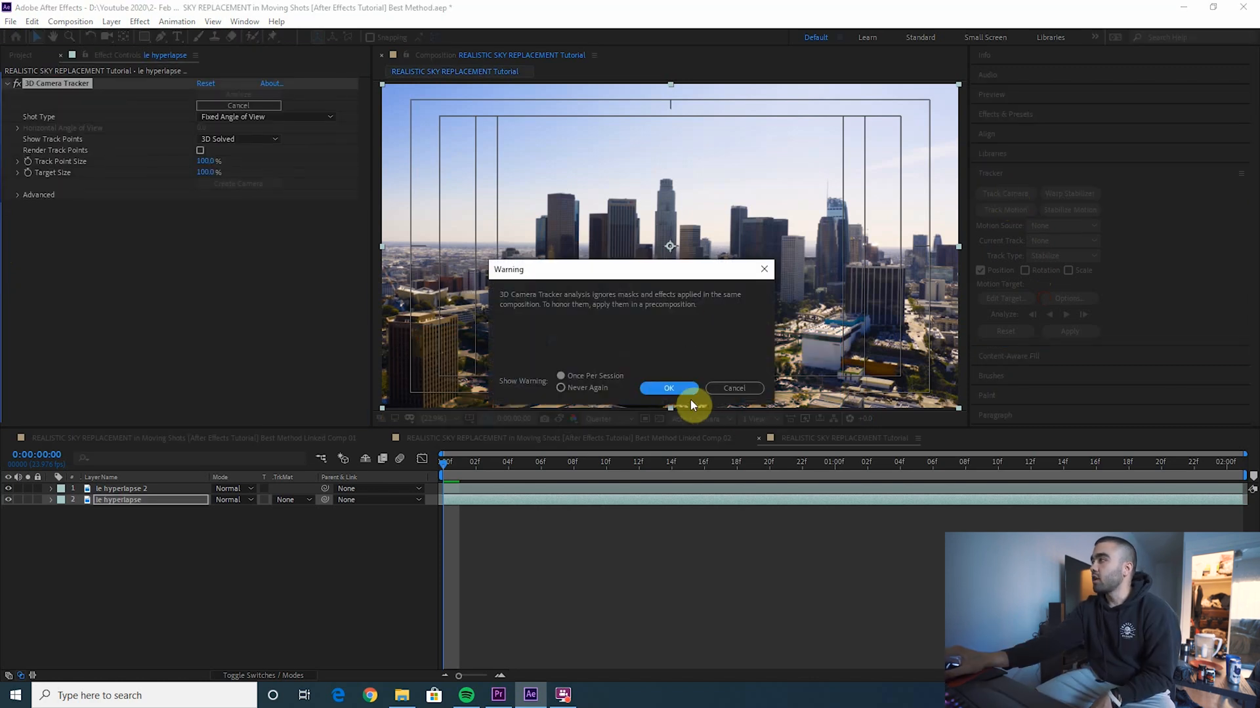
click(668, 388)
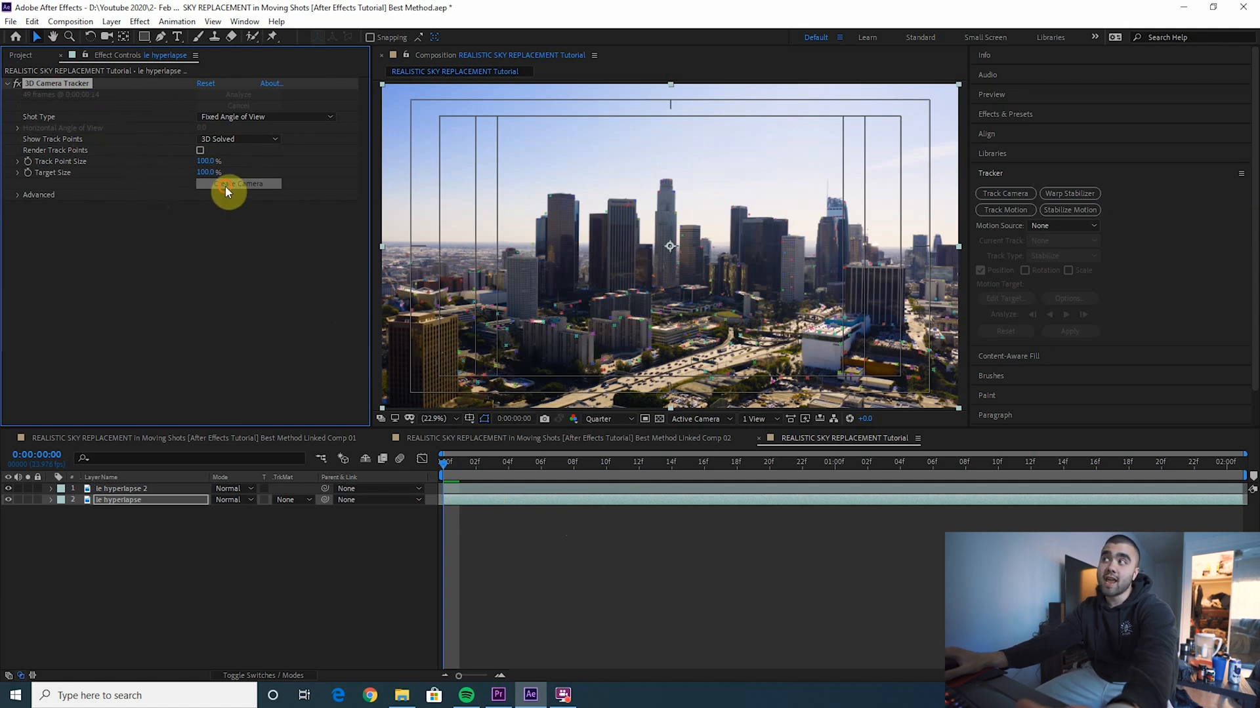
Create the 3D Tracker Camera from the solved track and apply Luma Key to le hyperlapse 2.
click(239, 183)
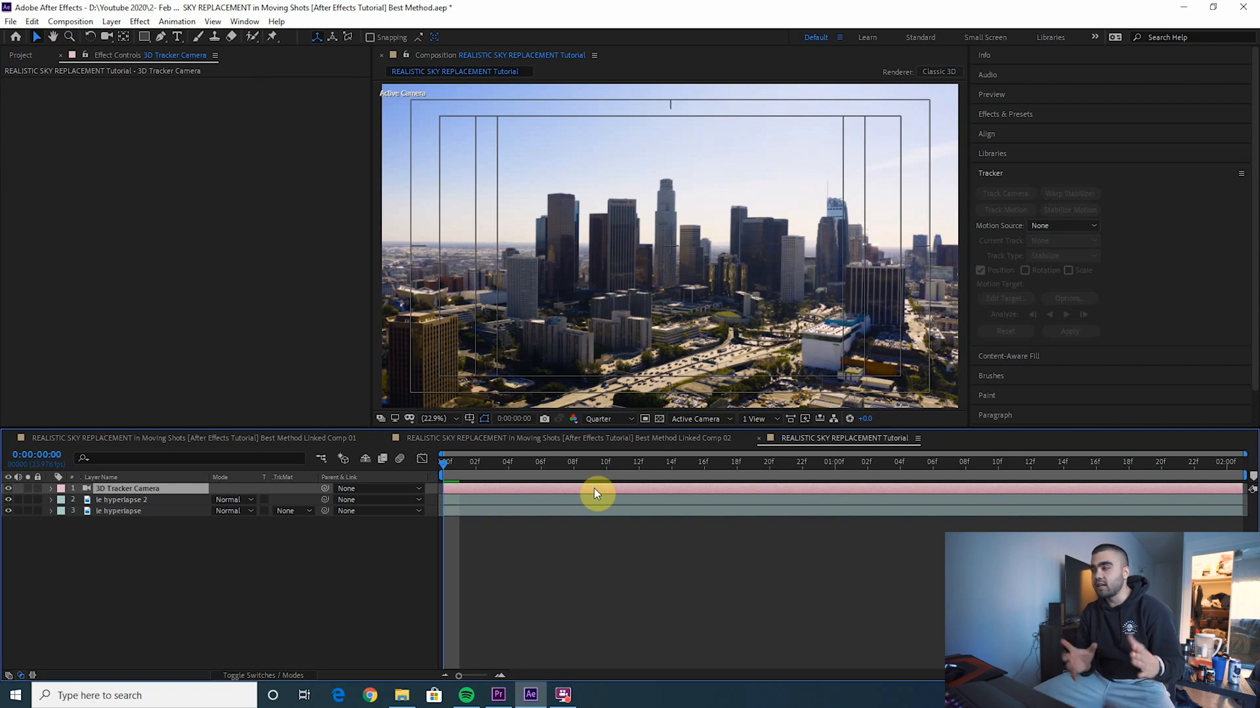
click(121, 500)
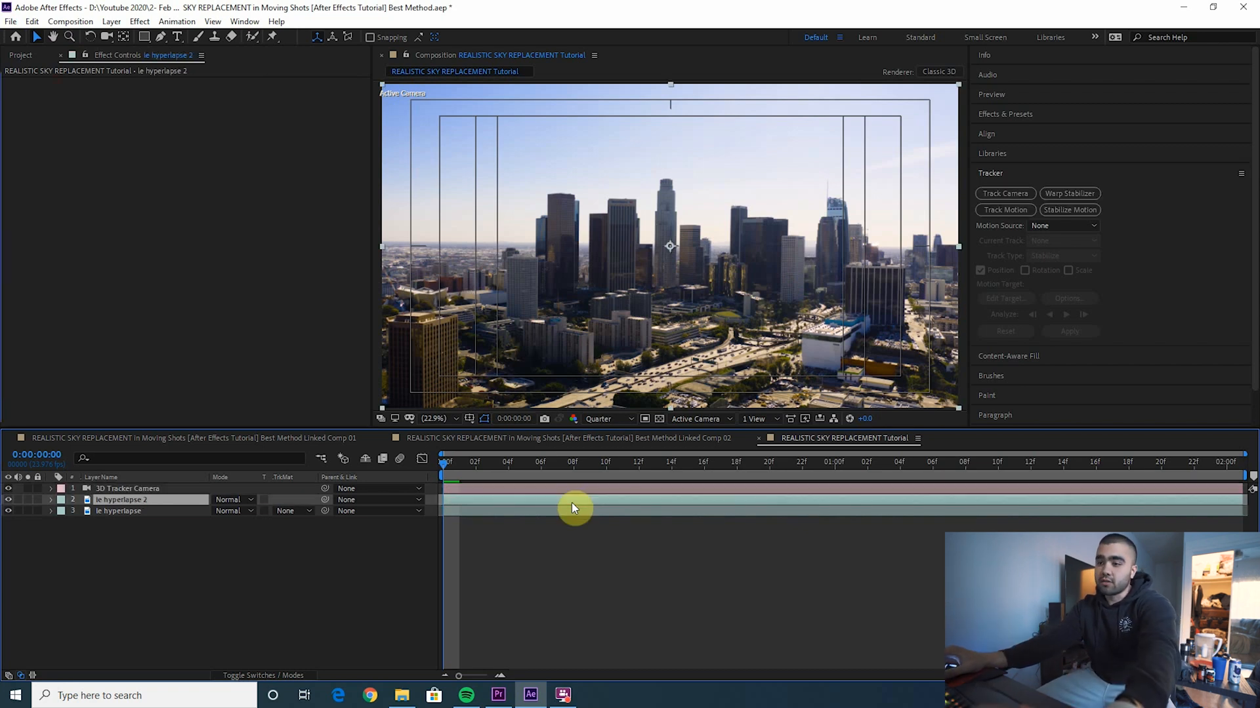
click(122, 489)
text(luma key)
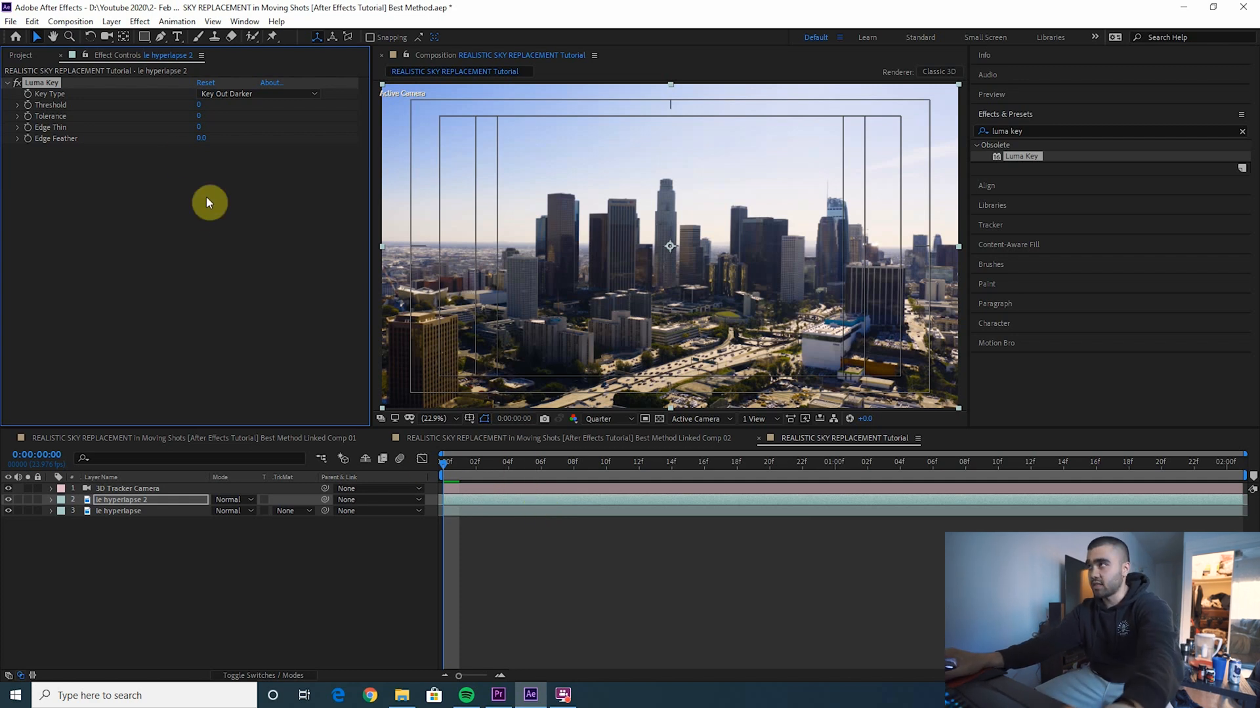
Set Luma Key to Key Out Brighter with Threshold about 135, checked across the shot.
click(258, 93)
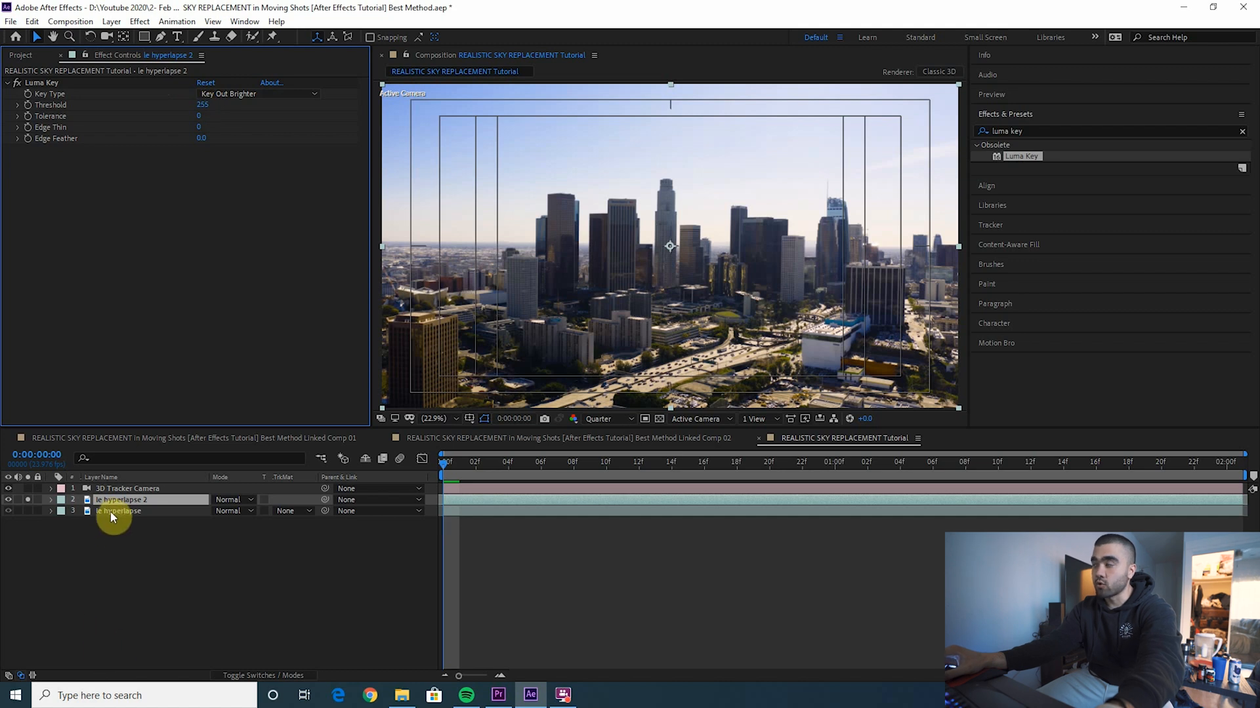
drag(202, 105, 178, 109)
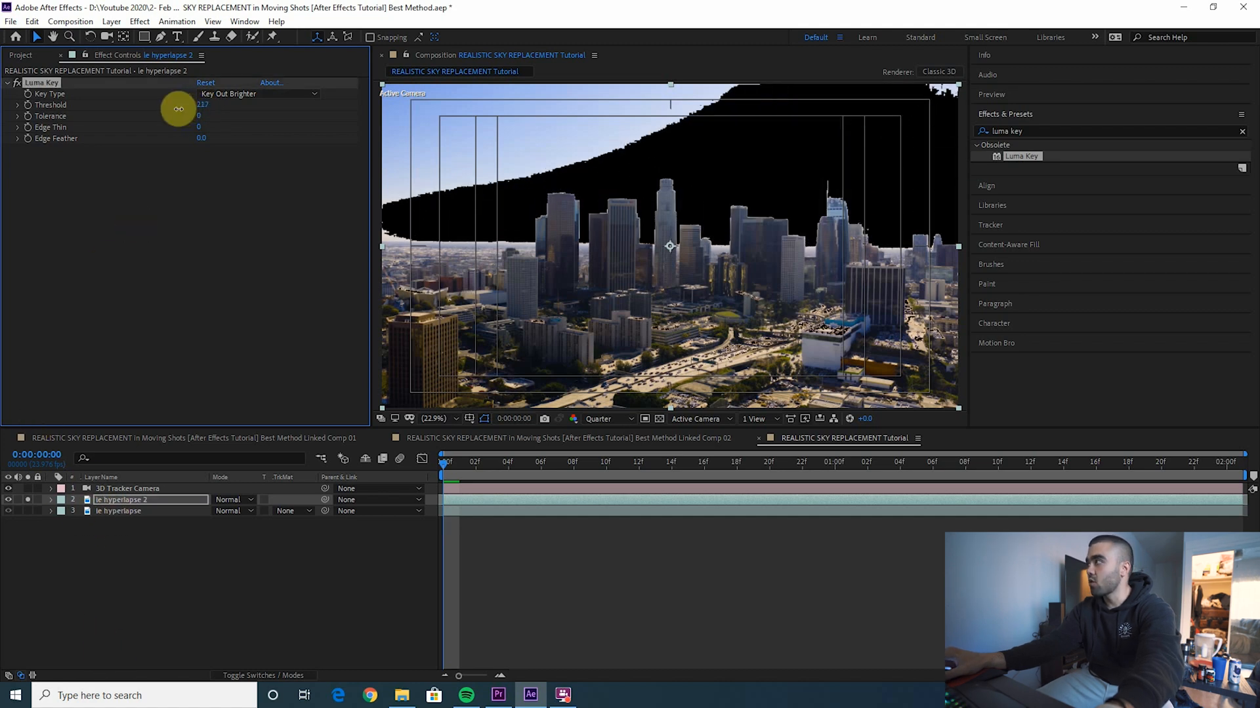
drag(177, 109, 145, 105)
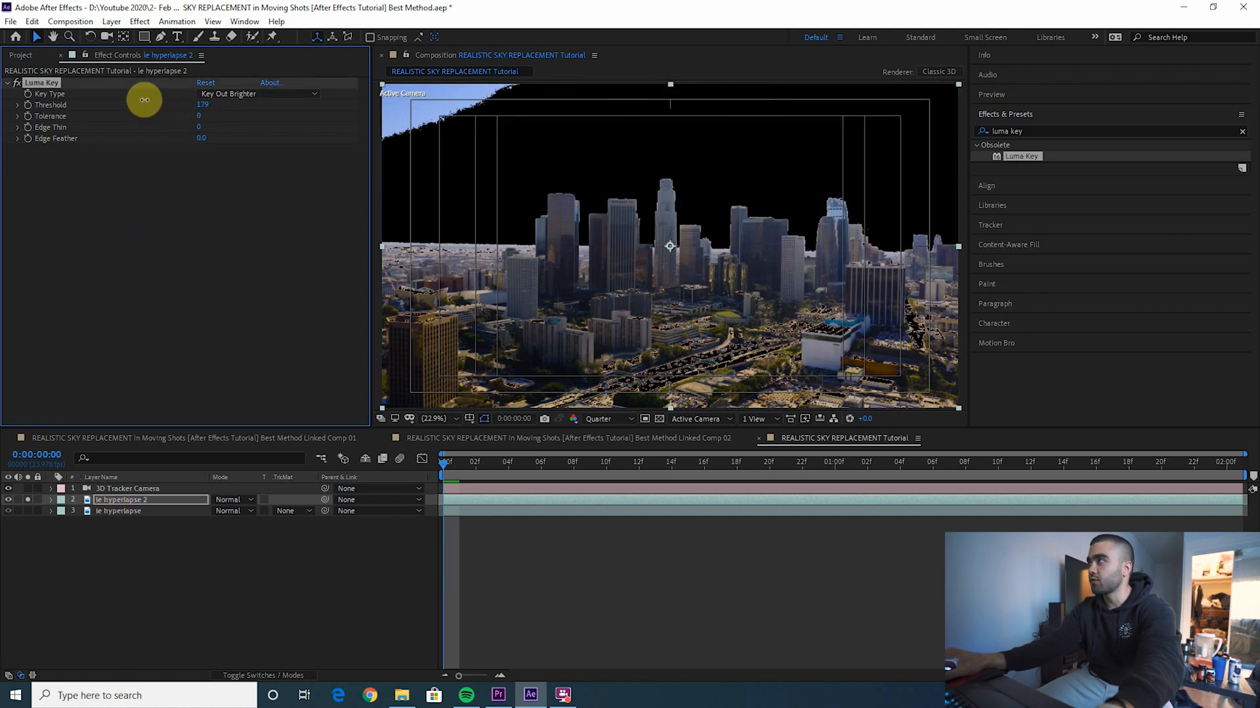
drag(144, 105, 123, 105)
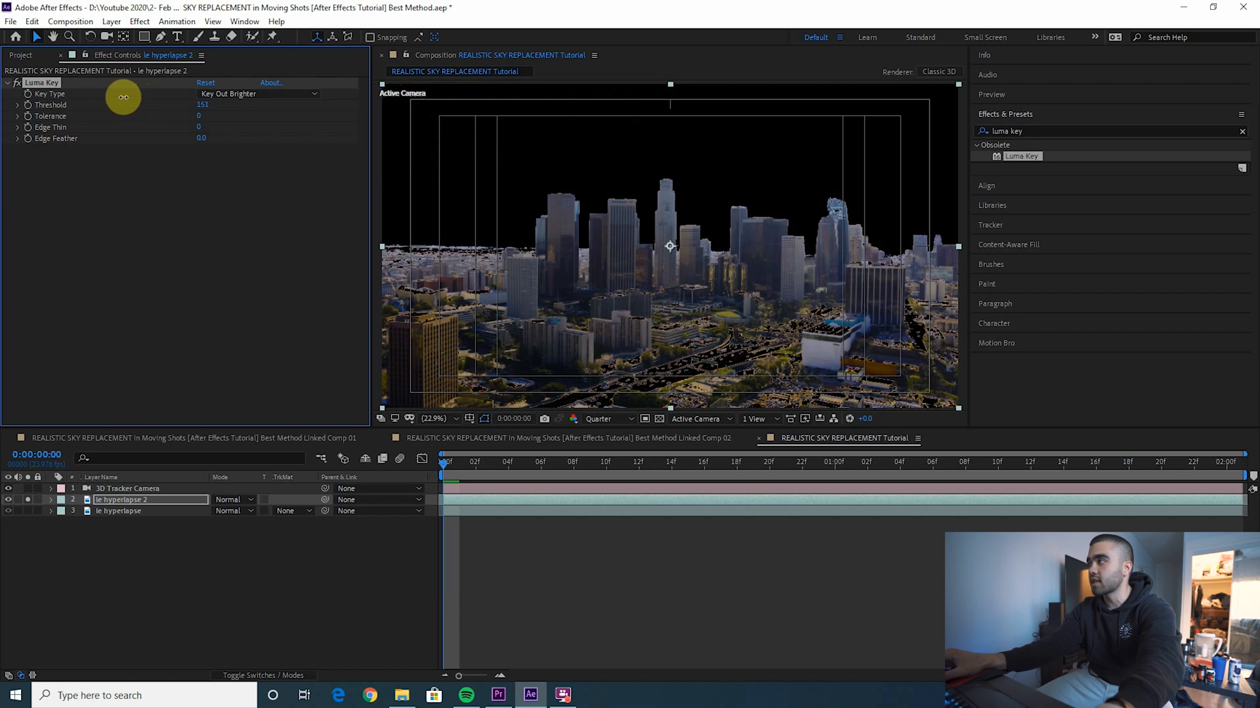
drag(445, 462, 638, 462)
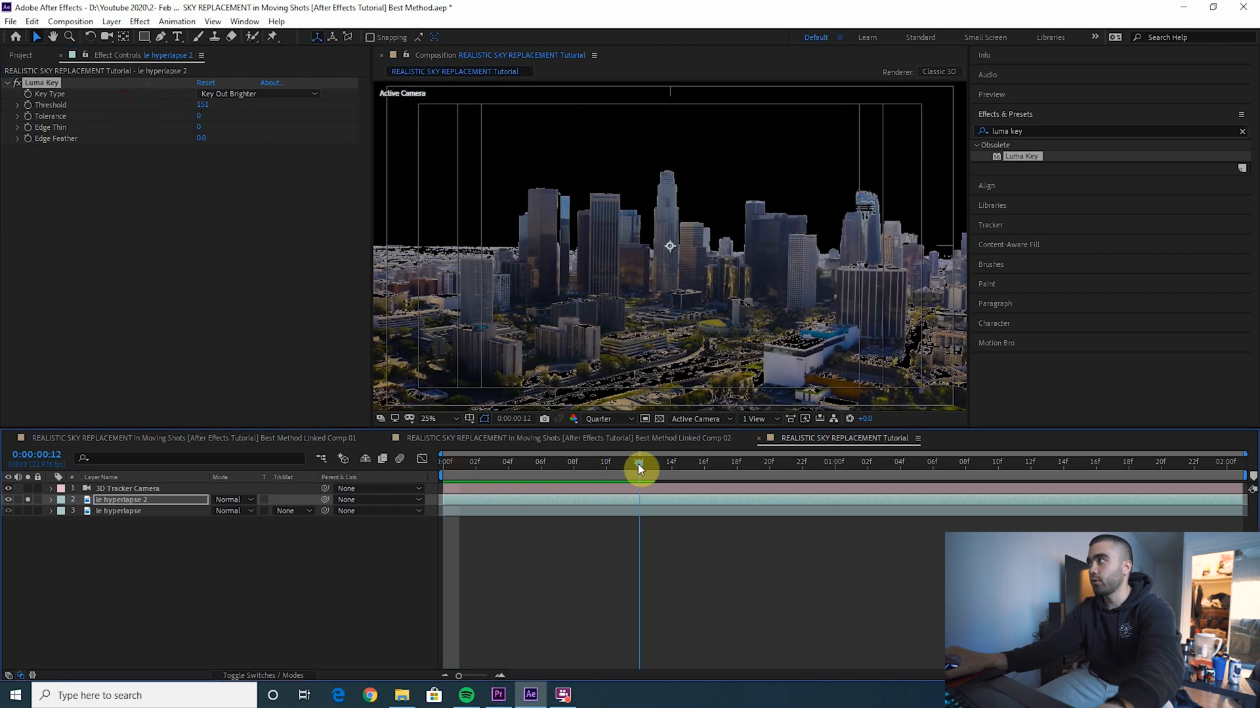
drag(639, 462, 1227, 462)
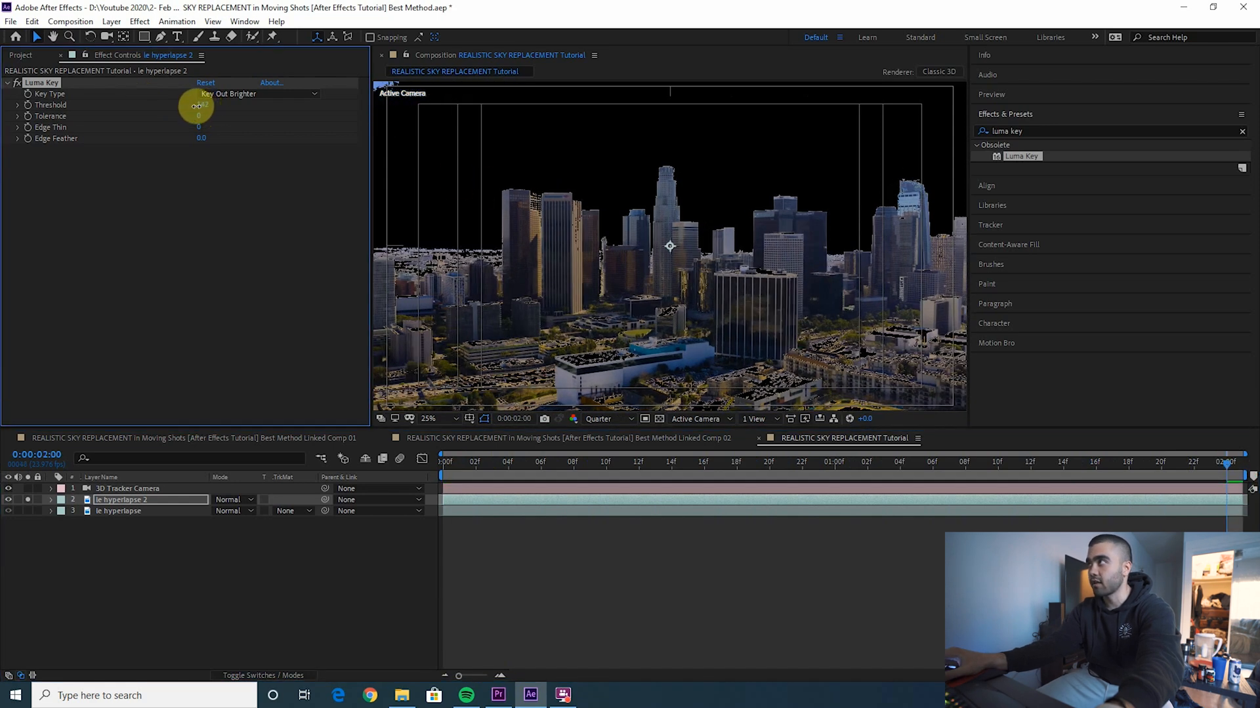
drag(196, 105, 193, 105)
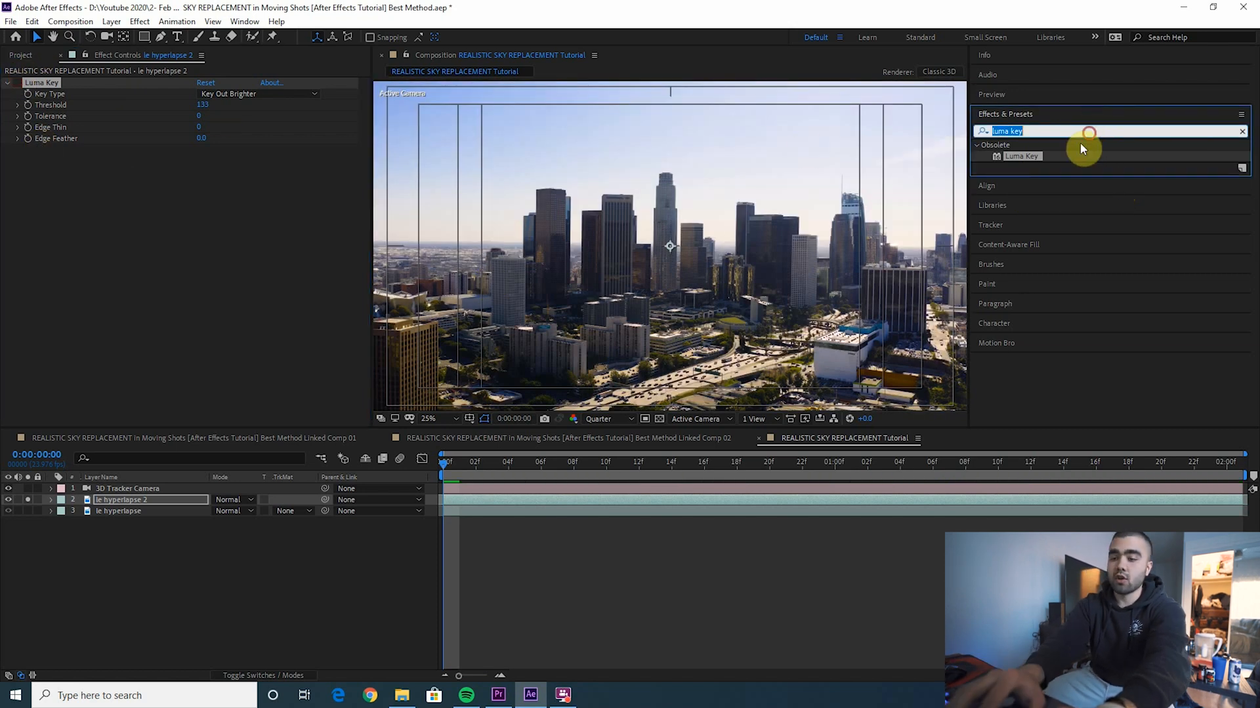
text(color key)
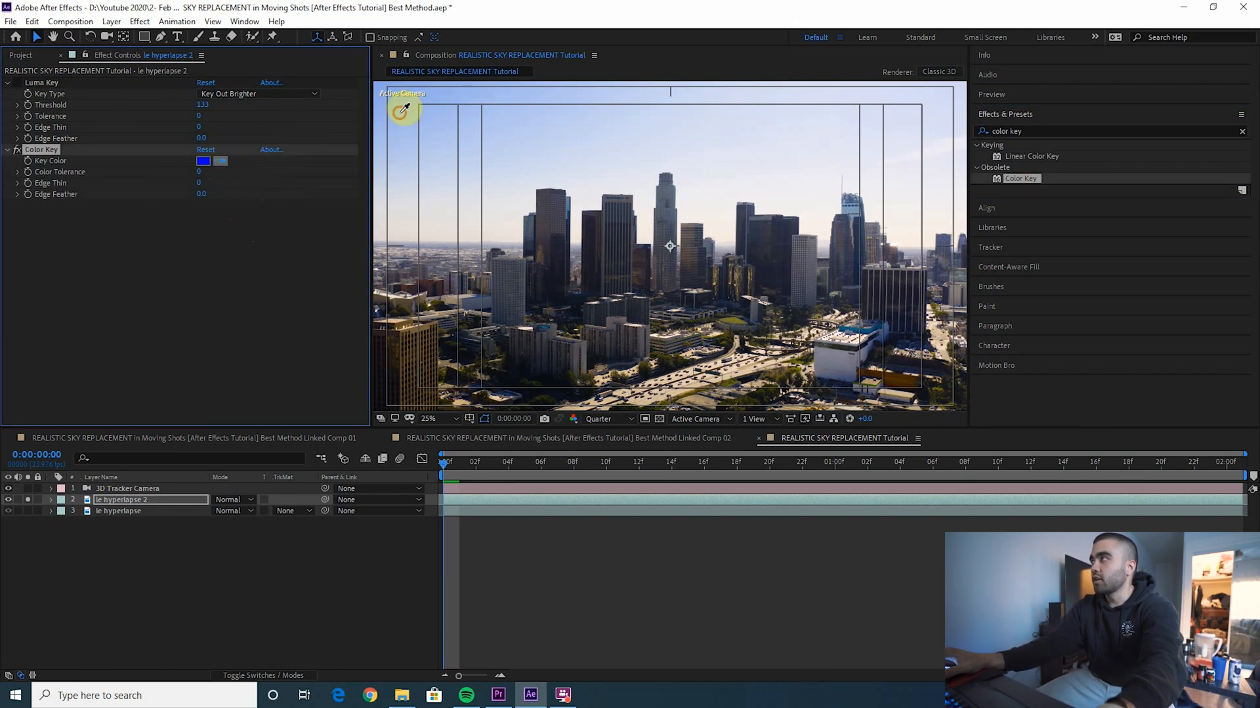
click(202, 161)
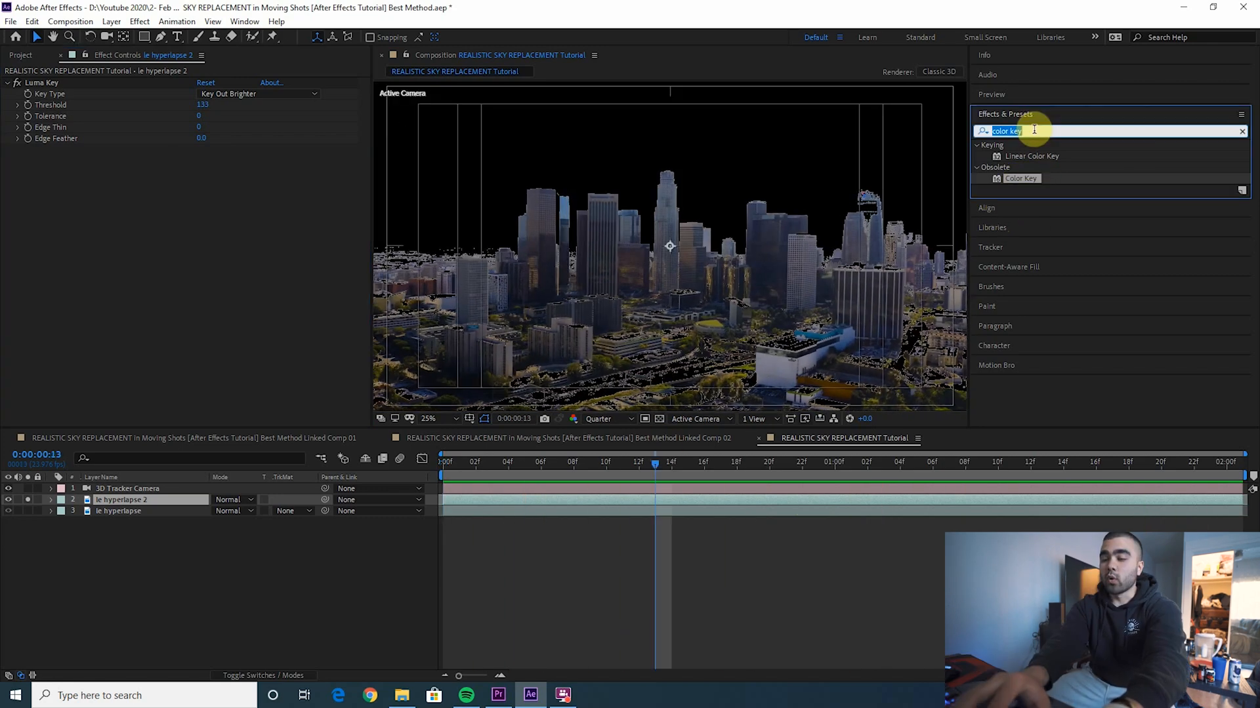
Apply Key Cleaner beneath Luma Key on le hyperlapse 2 to tidy the building edges.
text(key cleaner)
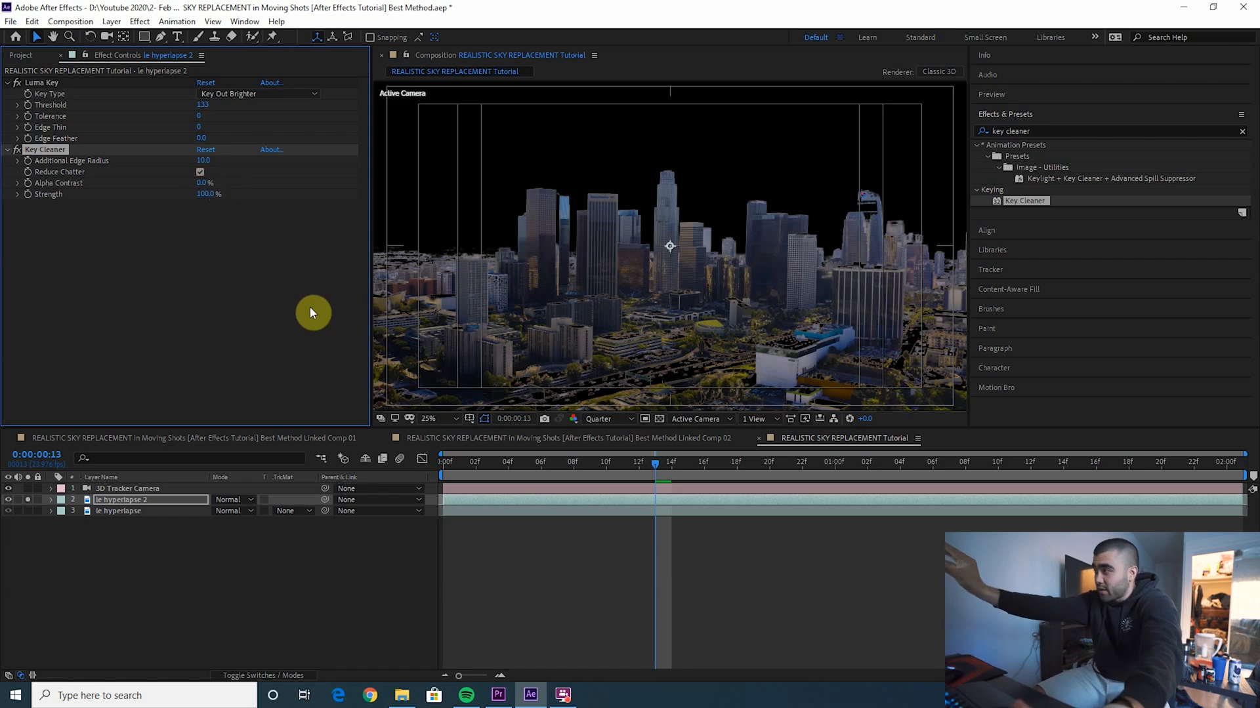
mouse_move(307, 303)
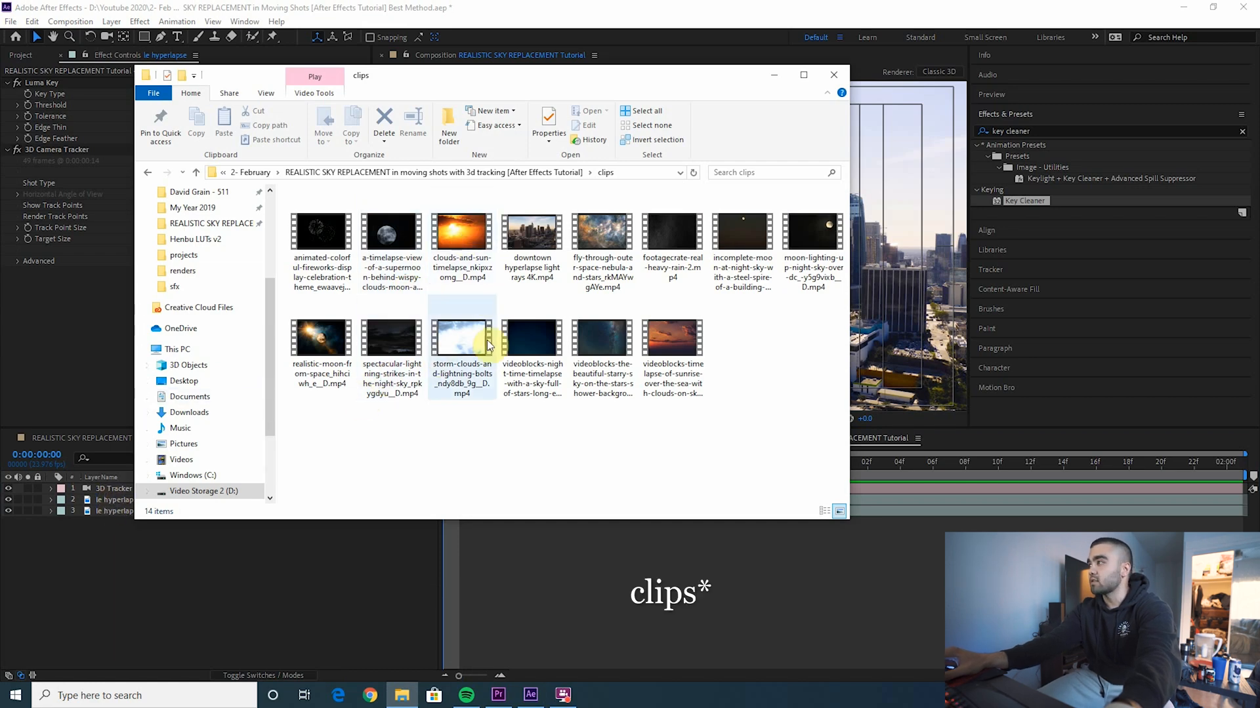
Bring in the storm-clouds-and-lightning-bolts clip from the clips folder.
double_click(462, 337)
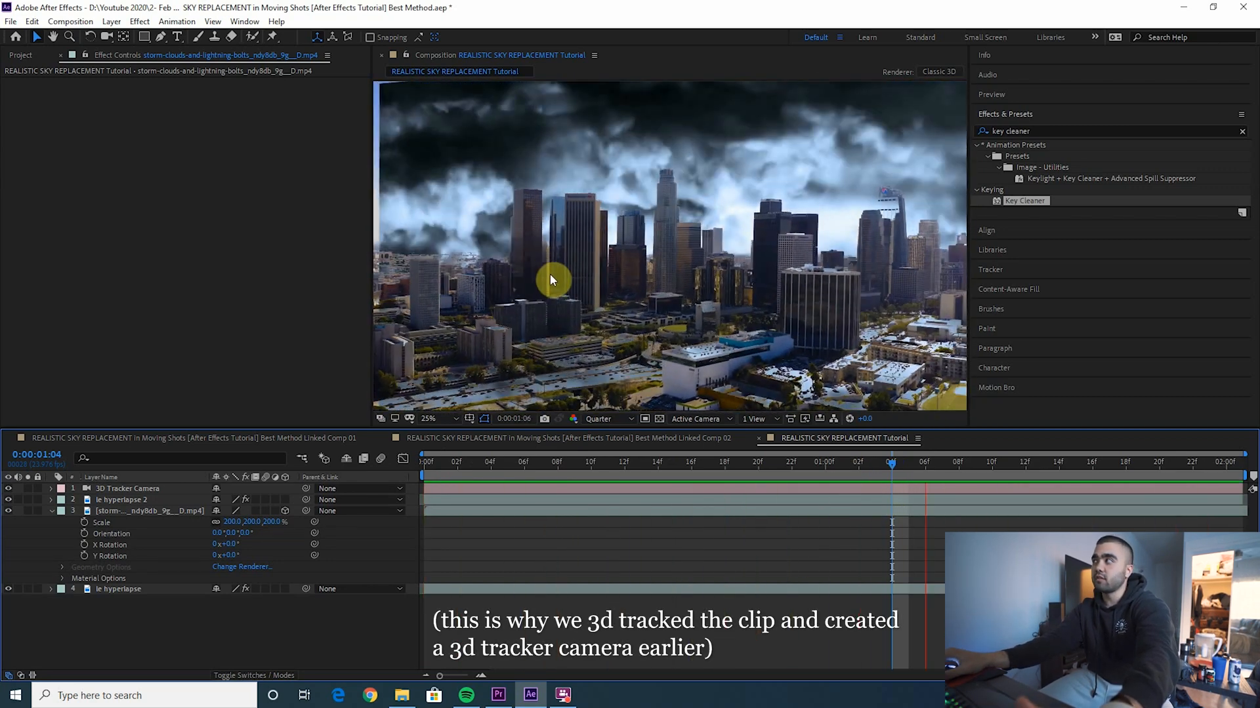
Place the storm clip as an enlarged 3D layer below le hyperlapse 2 and preview the sky.
click(440, 419)
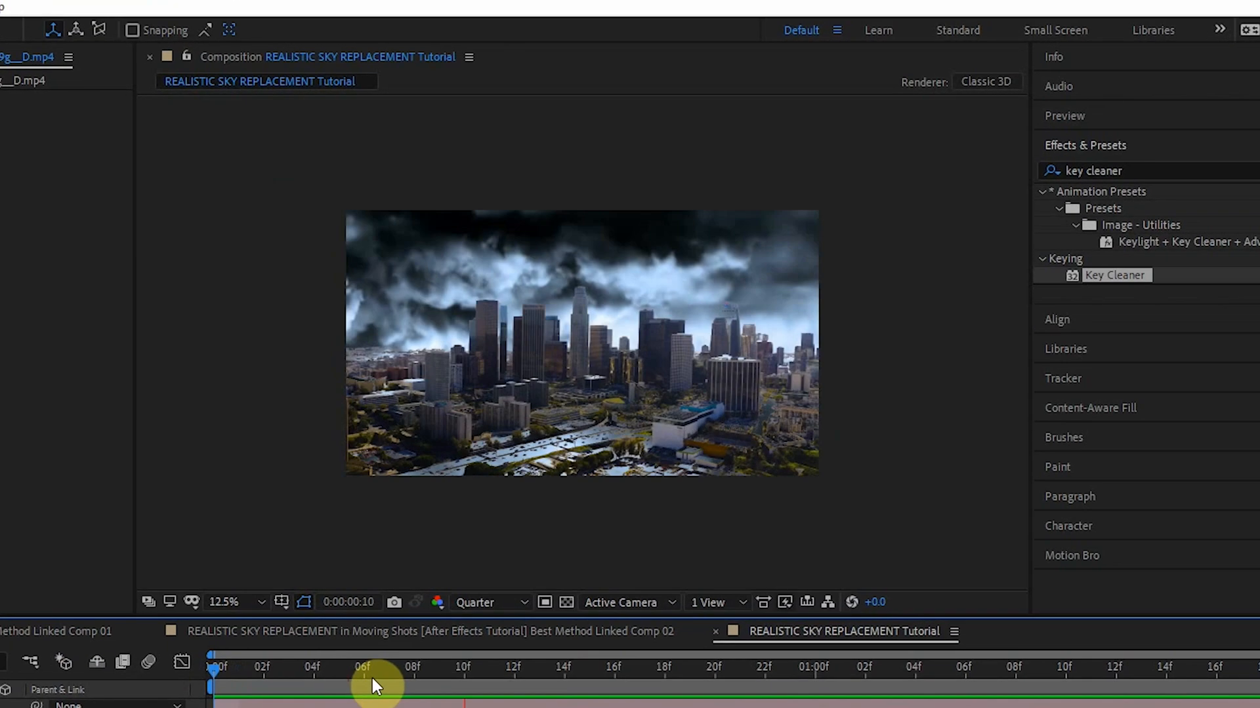
drag(377, 686, 393, 692)
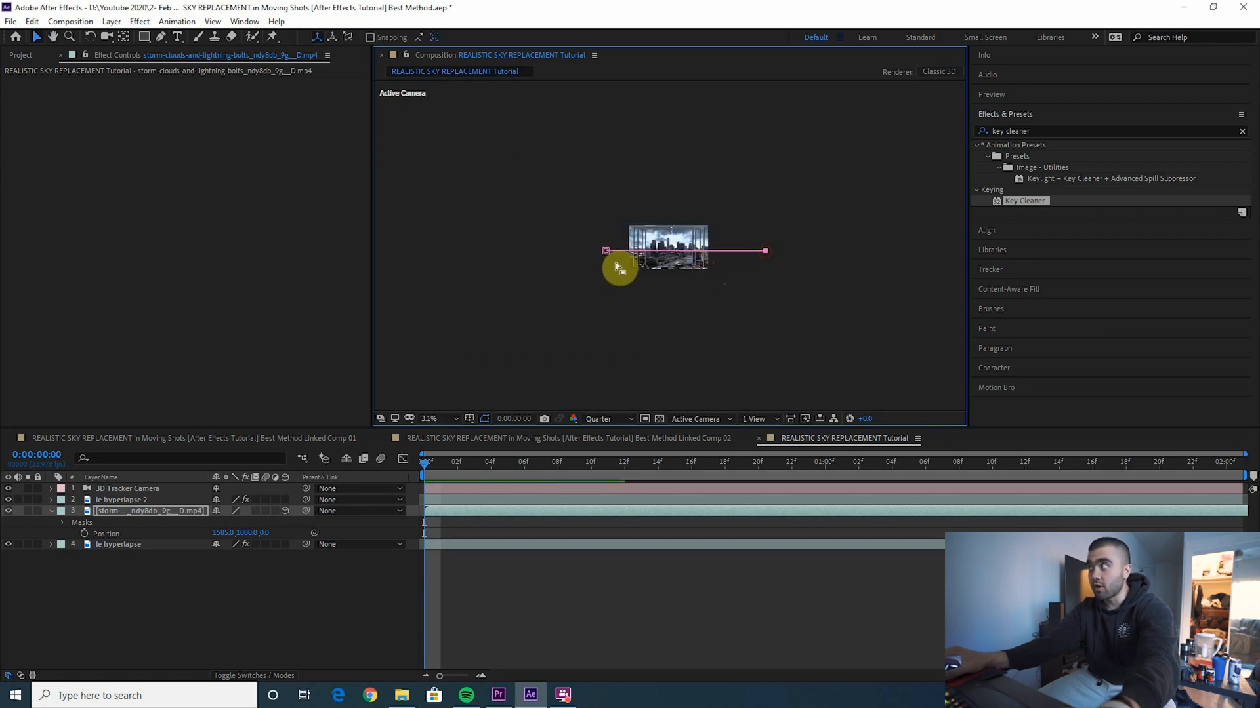
Drag the storm layer's 3D position in the viewer until the clouds cover the skyline.
drag(606, 252, 526, 252)
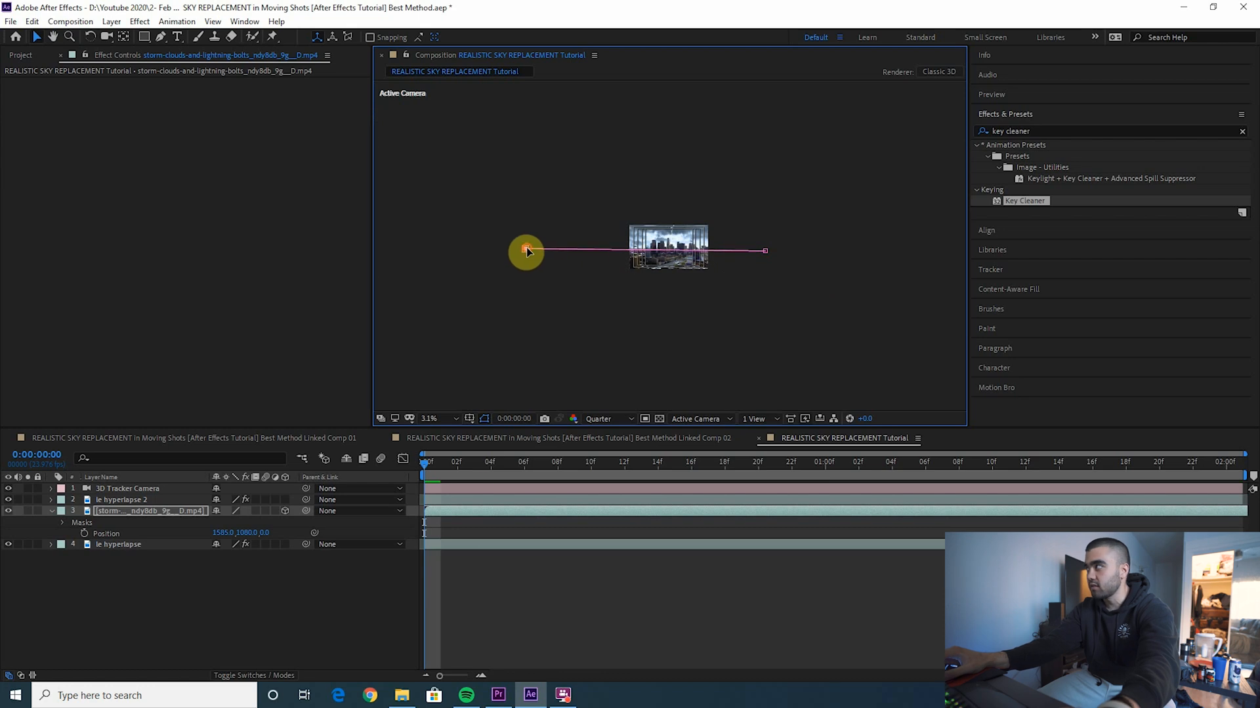
drag(526, 252, 824, 256)
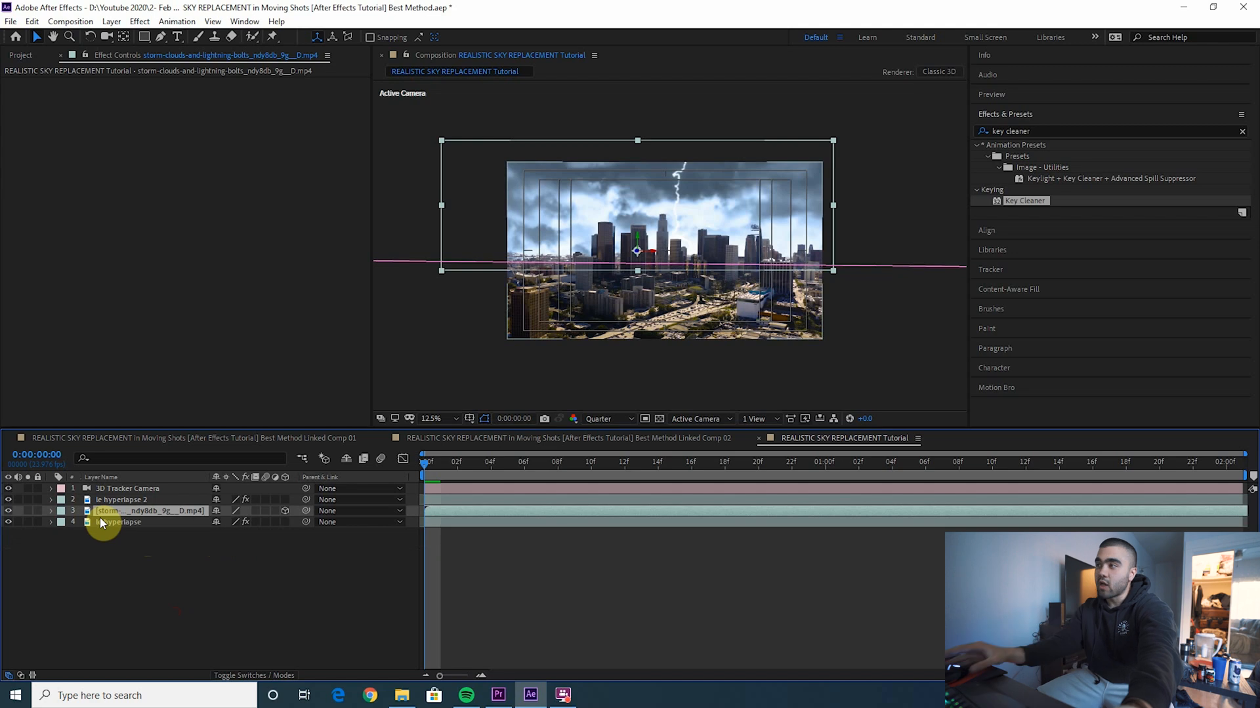
Mask the storm layer with a rectangle and feather it to about 509 pixels.
click(118, 522)
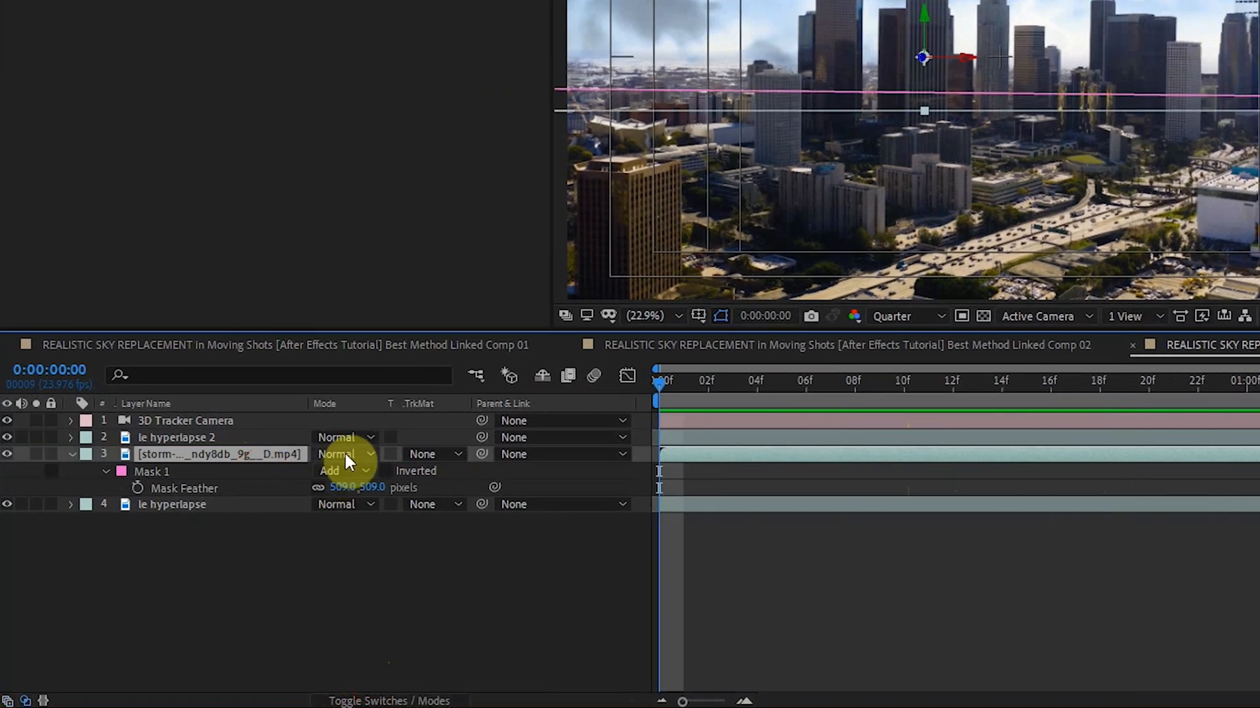
Compare Soft Light and settle on Hard Light blending for the storm clouds layer.
click(341, 454)
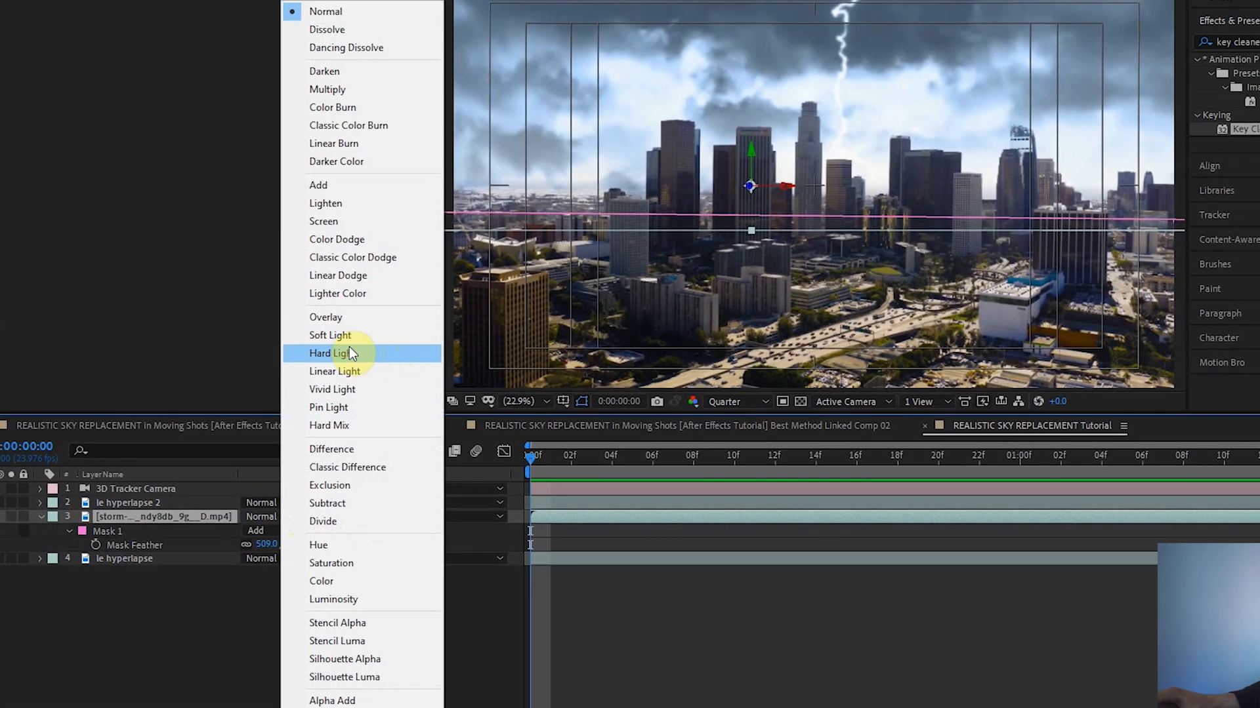
mouse_move(332, 390)
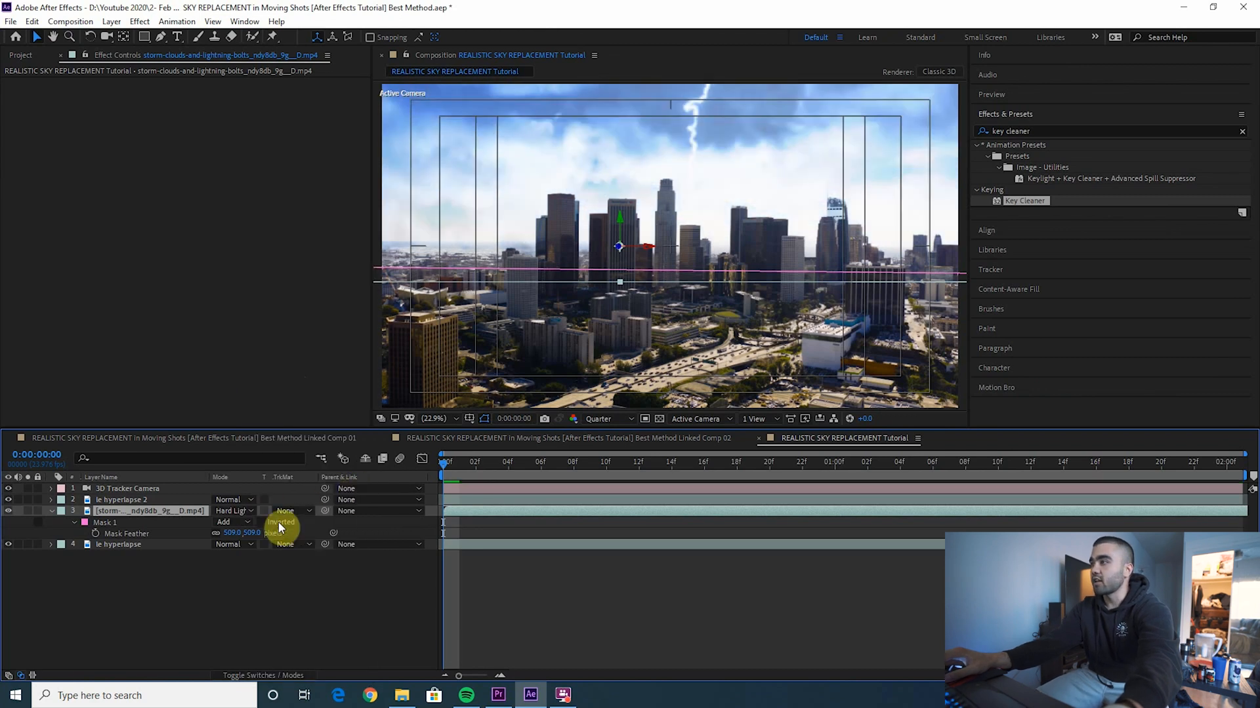
click(231, 511)
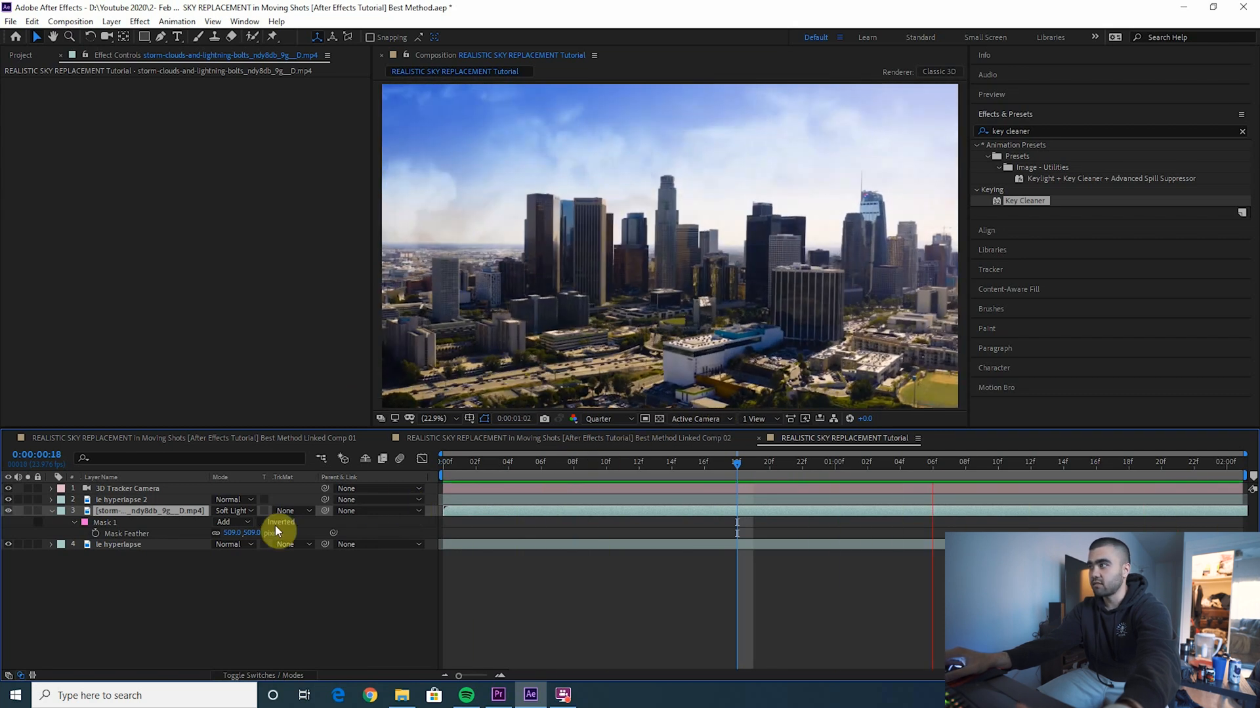
click(283, 381)
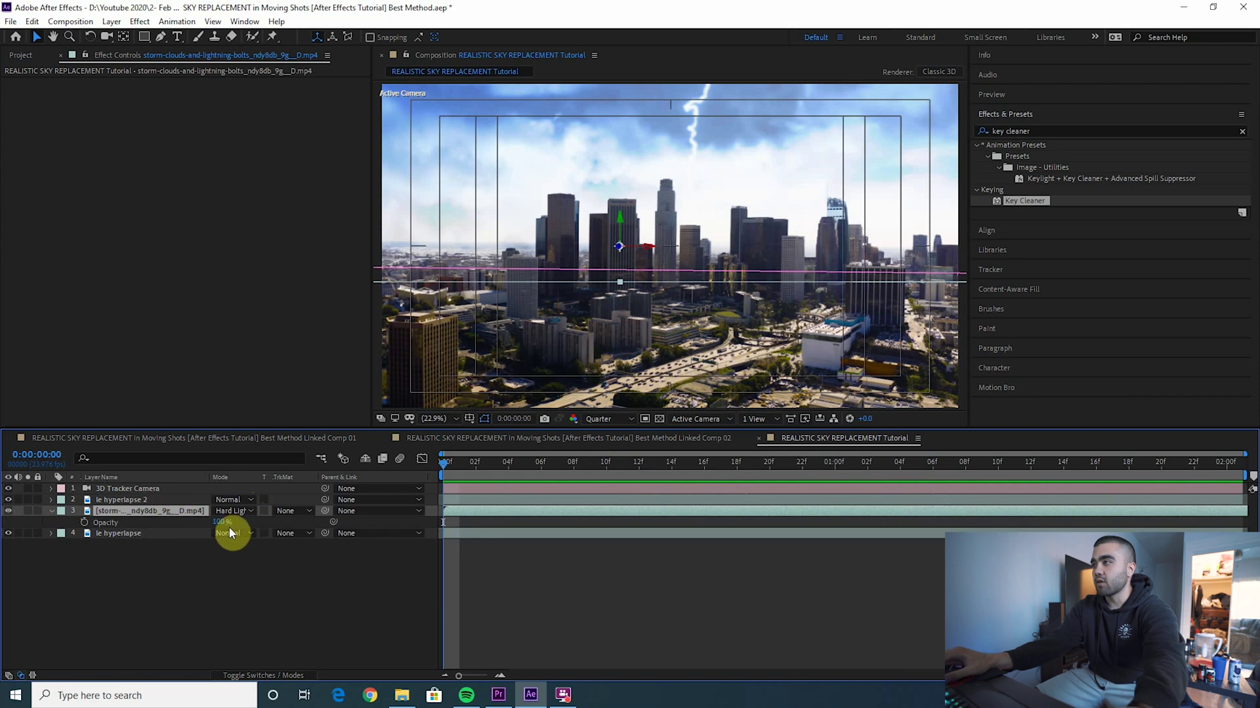
Lower the storm layer's Opacity so the clouds read dark and heavy over the city.
drag(223, 521, 186, 521)
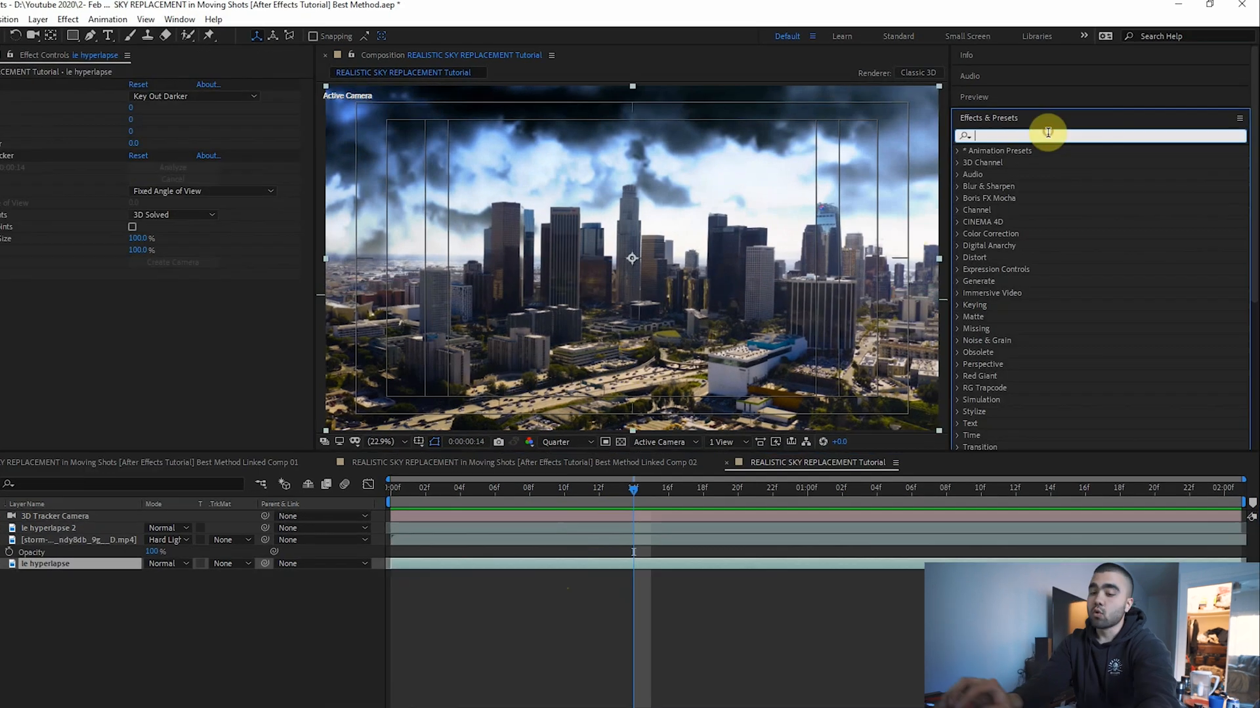
Shape the Hue vs Sat curve to pull the yellow and green hues' saturation down.
text(lumetri color)
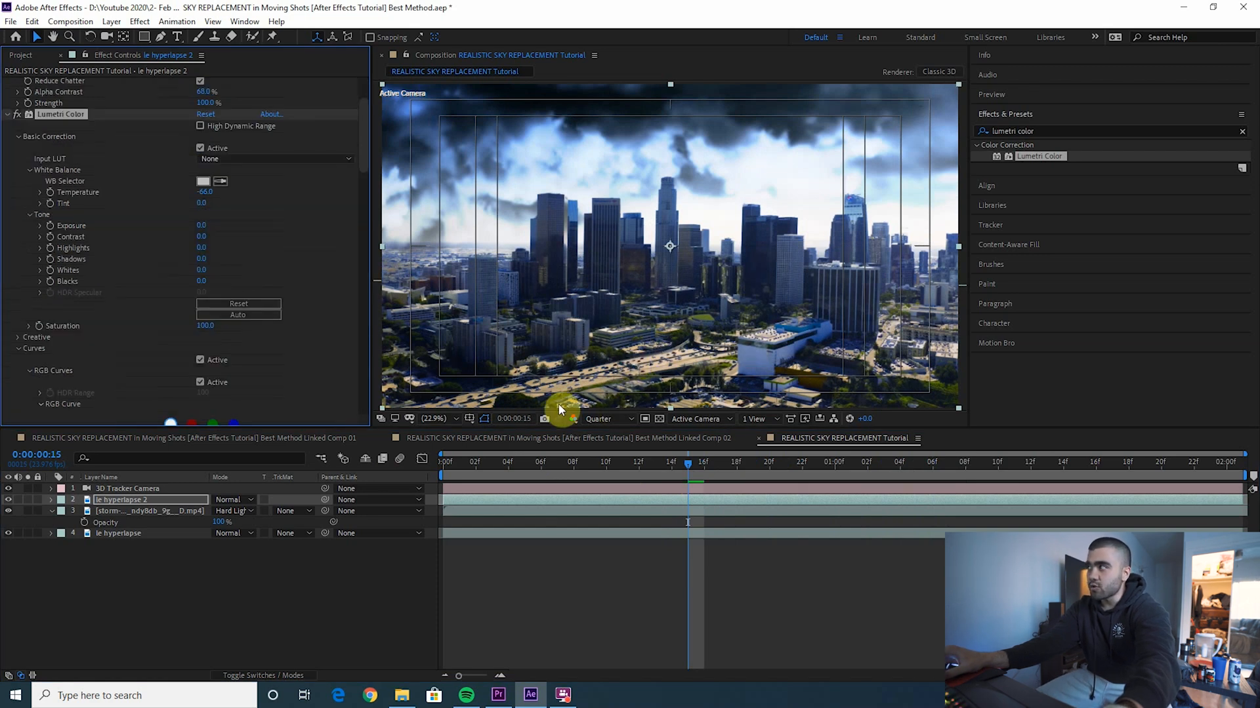
mouse_move(95, 212)
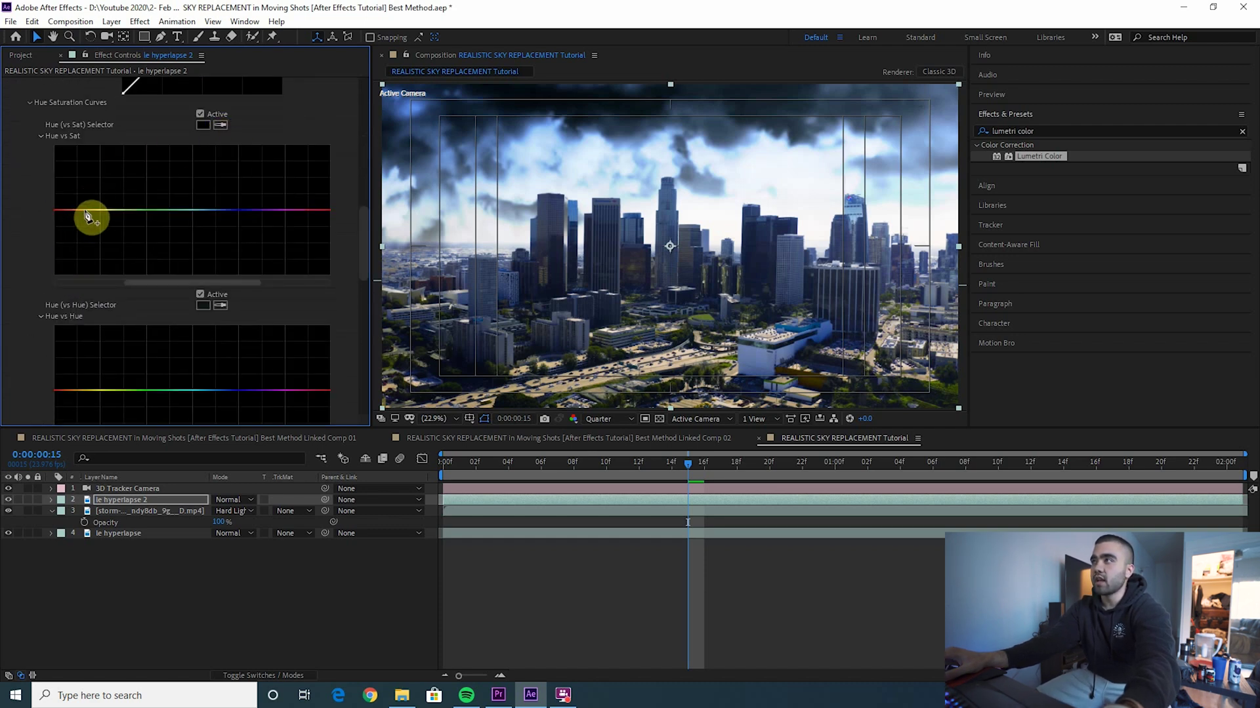
drag(87, 208, 191, 213)
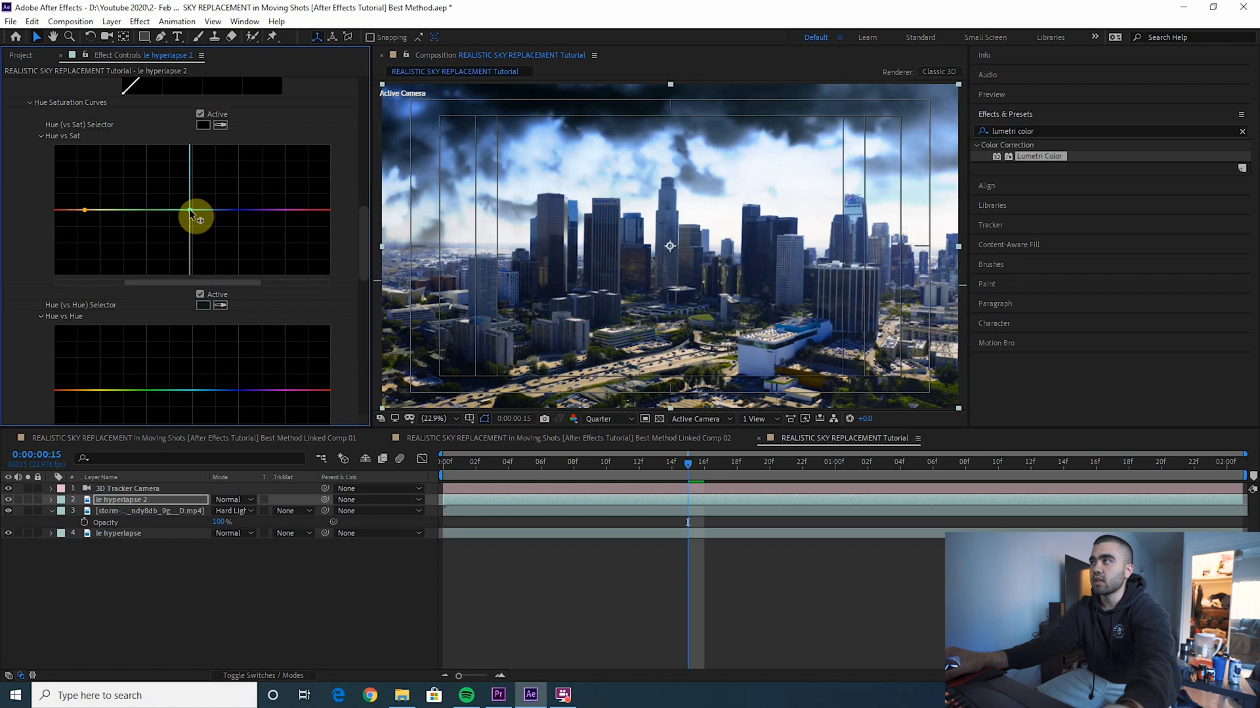
drag(197, 216, 133, 217)
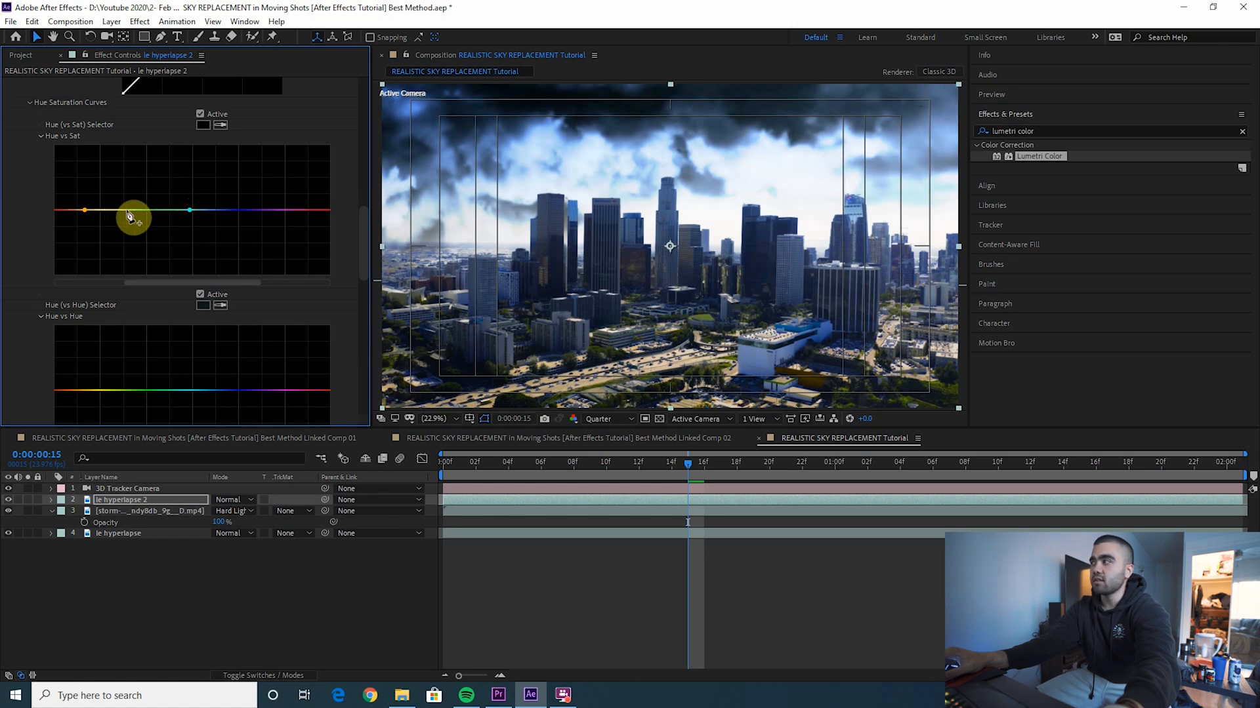
drag(124, 210, 125, 273)
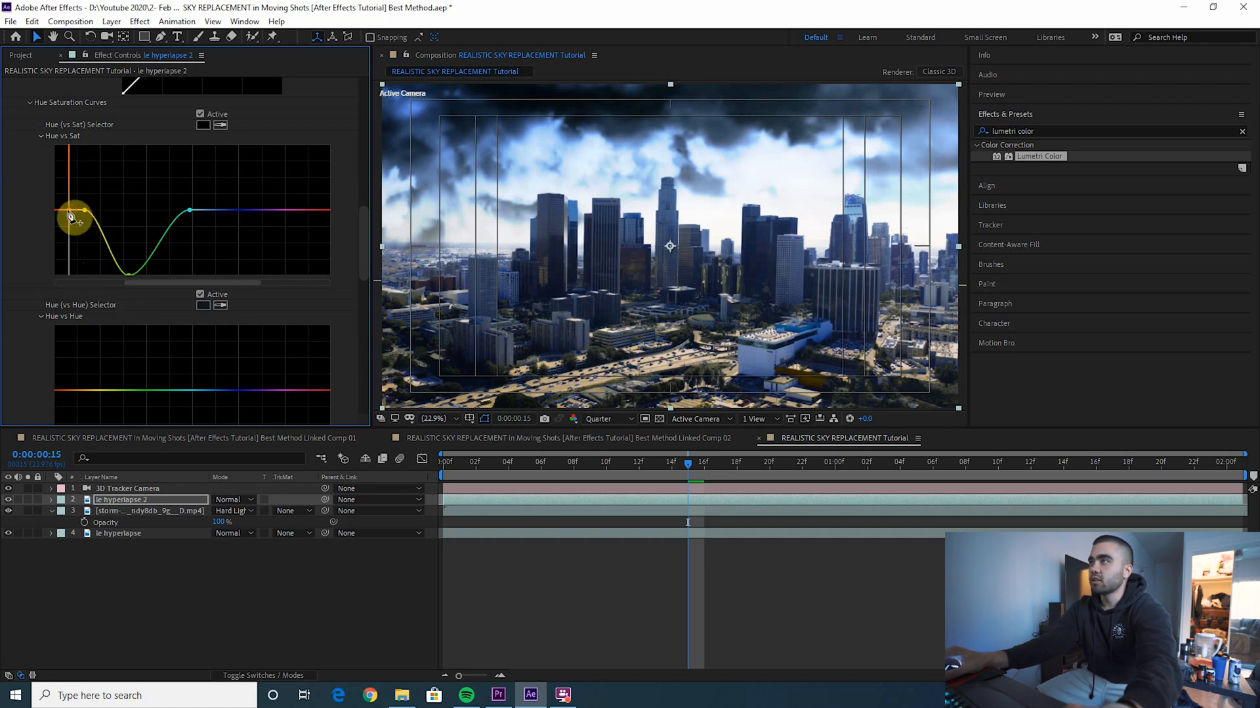
drag(73, 216, 116, 277)
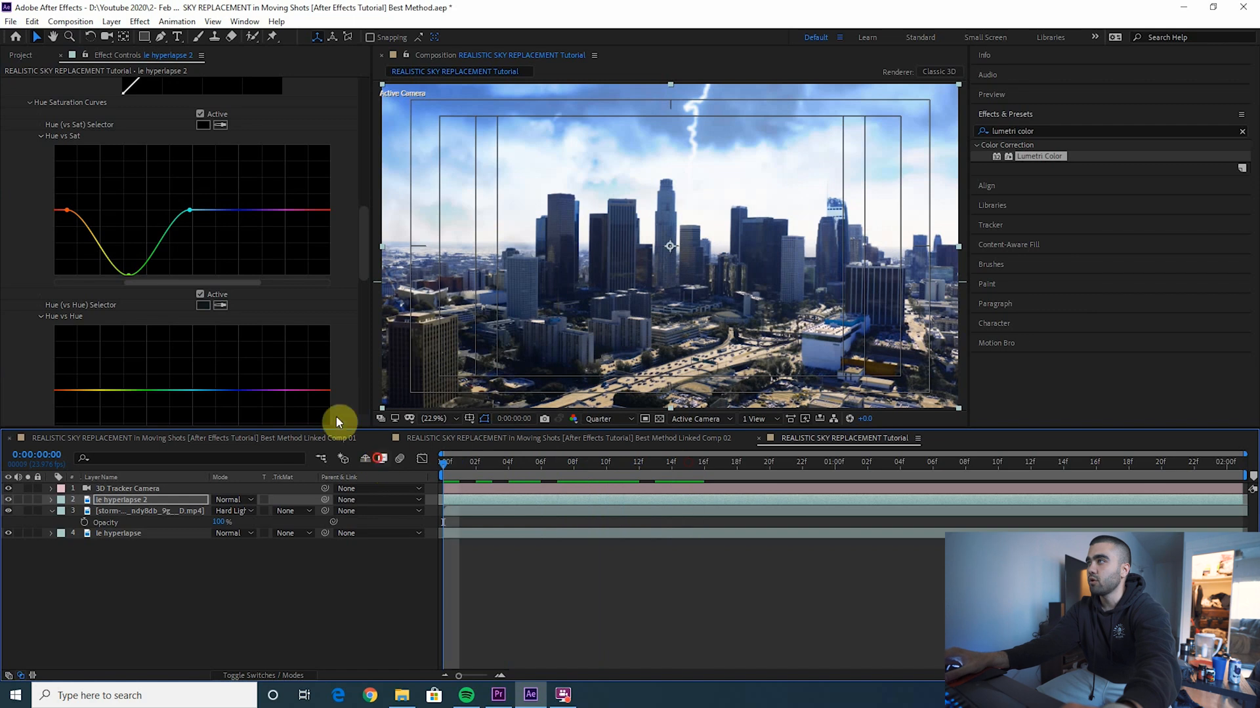
mouse_move(250, 230)
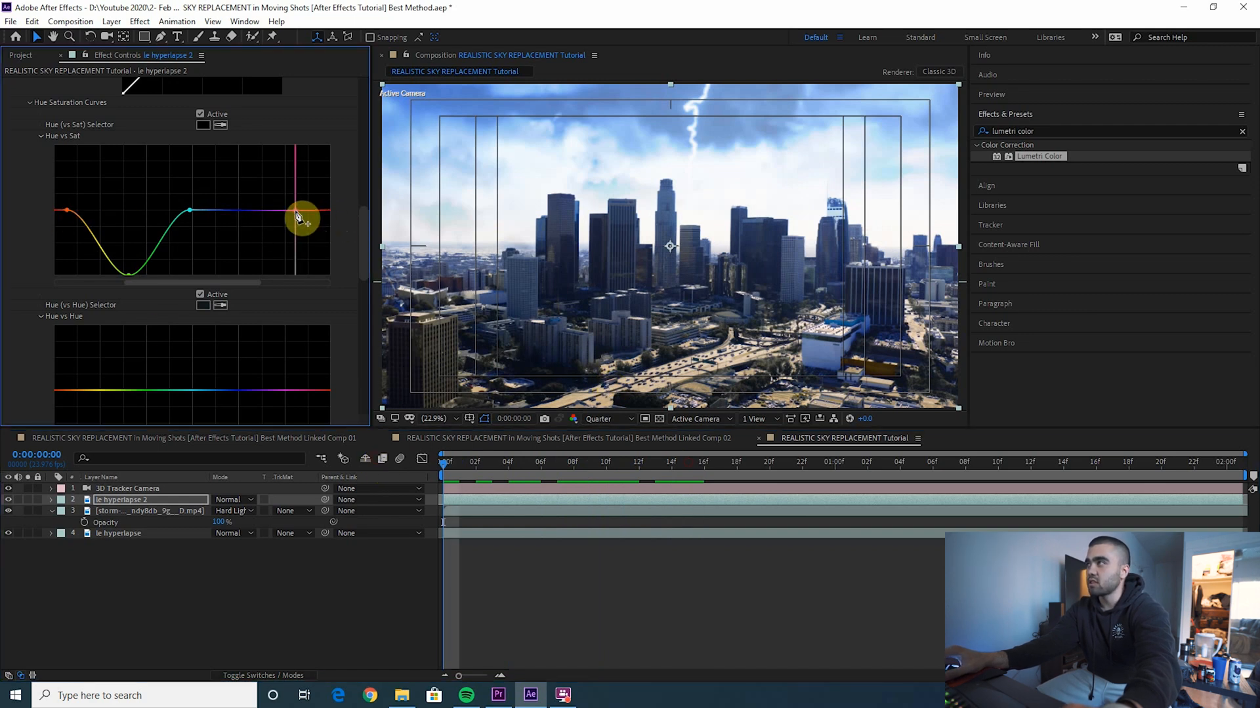
Desaturate the red hues at both ends of the curve, leaving the blues untouched.
drag(302, 221, 72, 213)
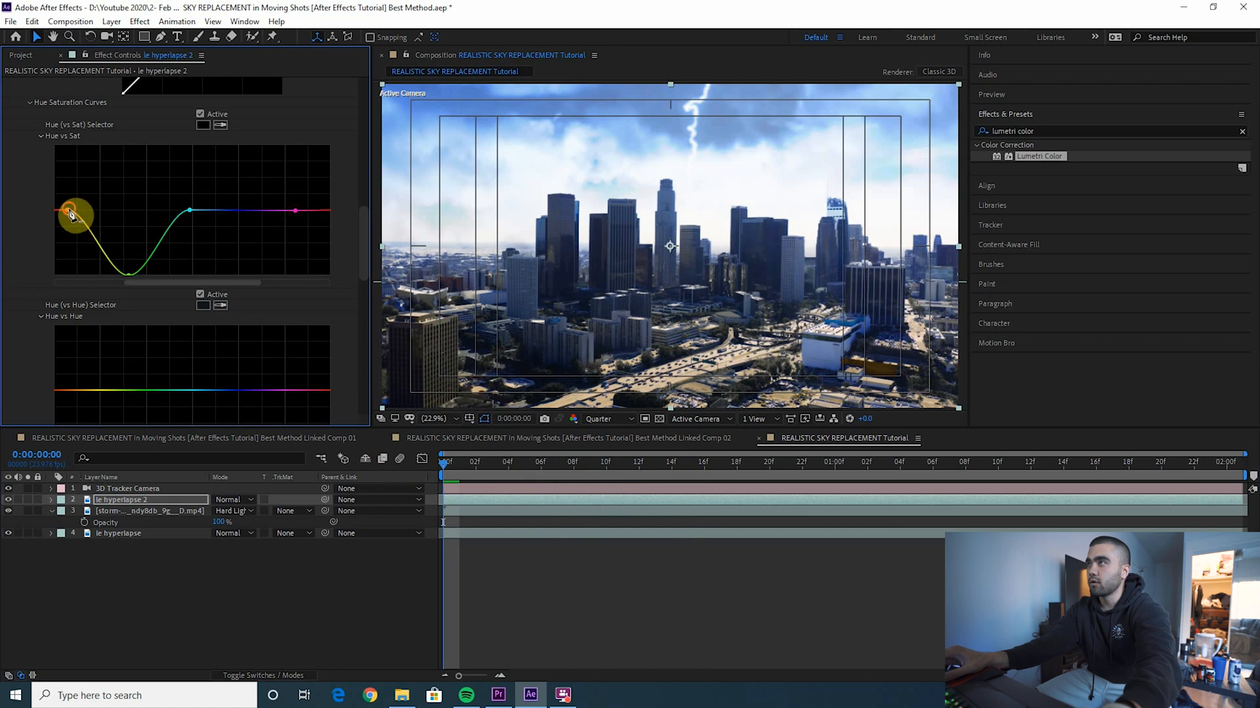
drag(71, 214, 77, 285)
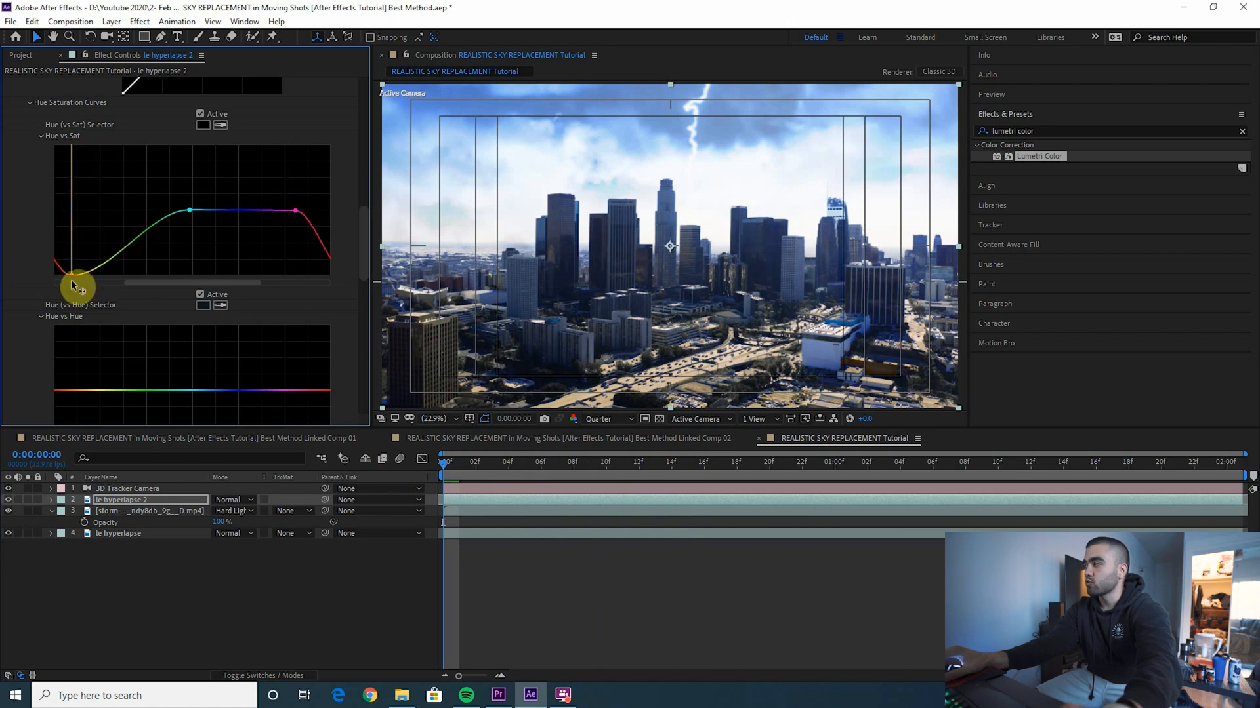
drag(72, 284, 96, 283)
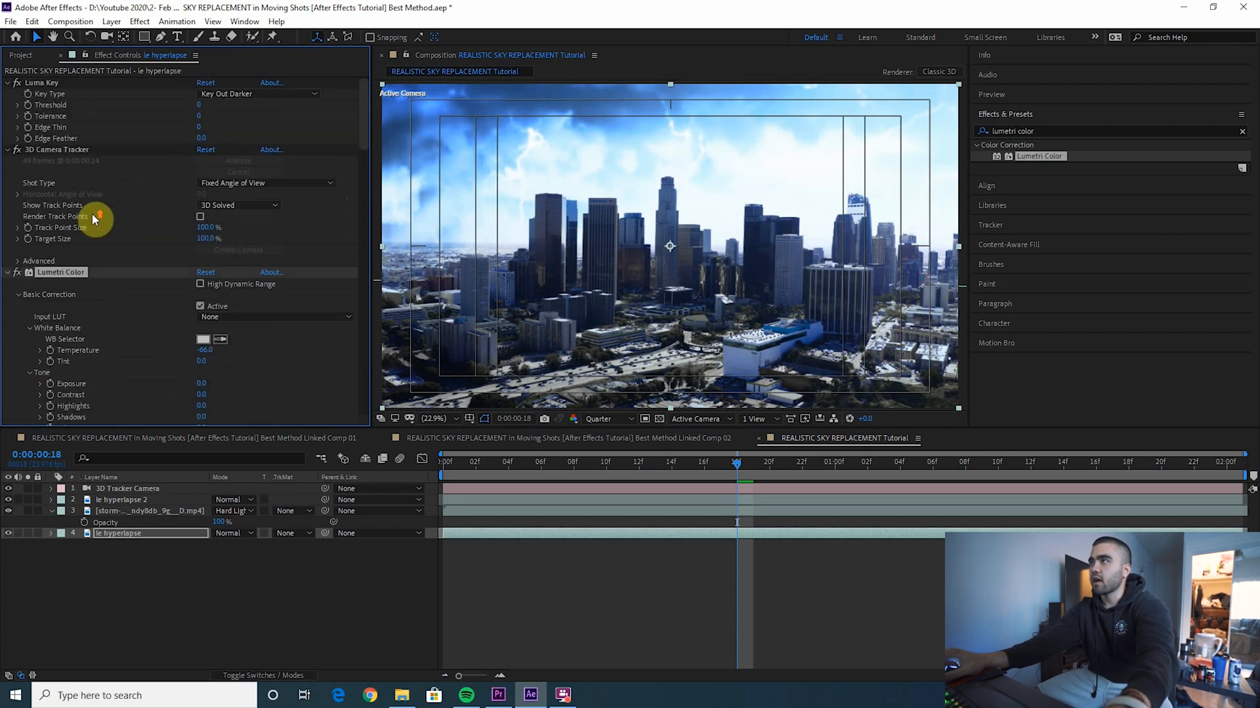
Review the hyperlapse layers, then apply Lumetri Color to the storm clip layer.
click(121, 498)
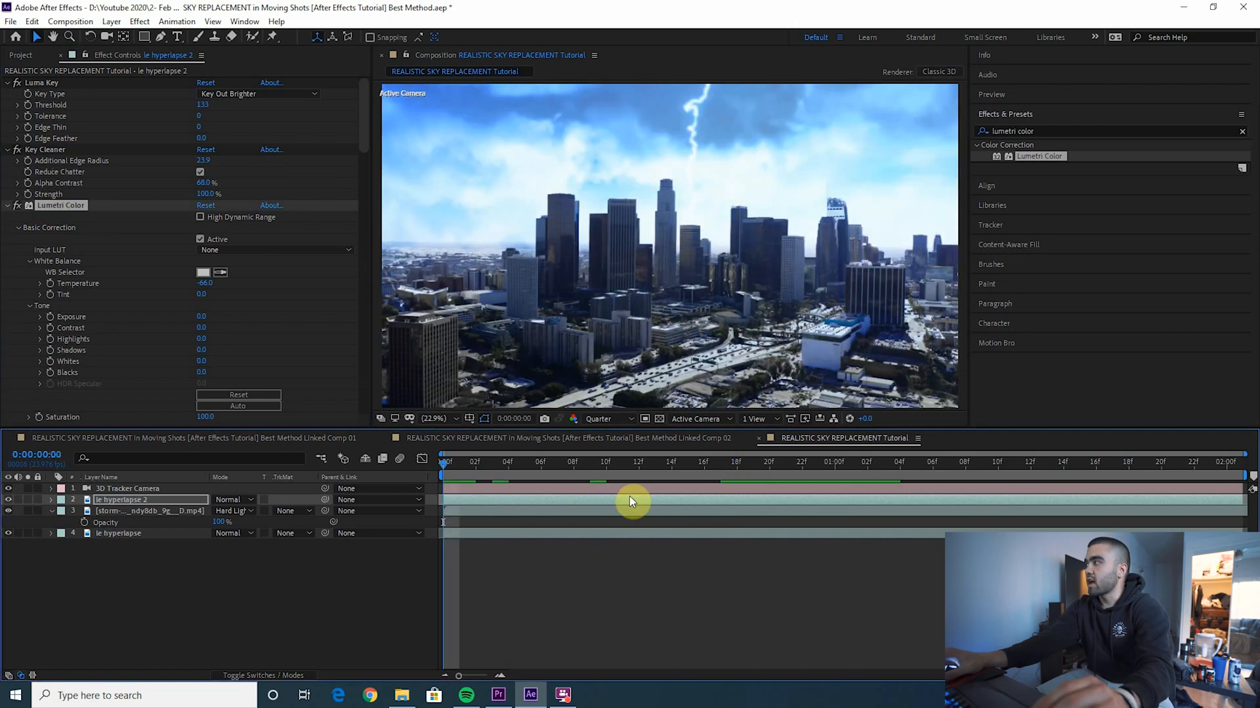
click(769, 470)
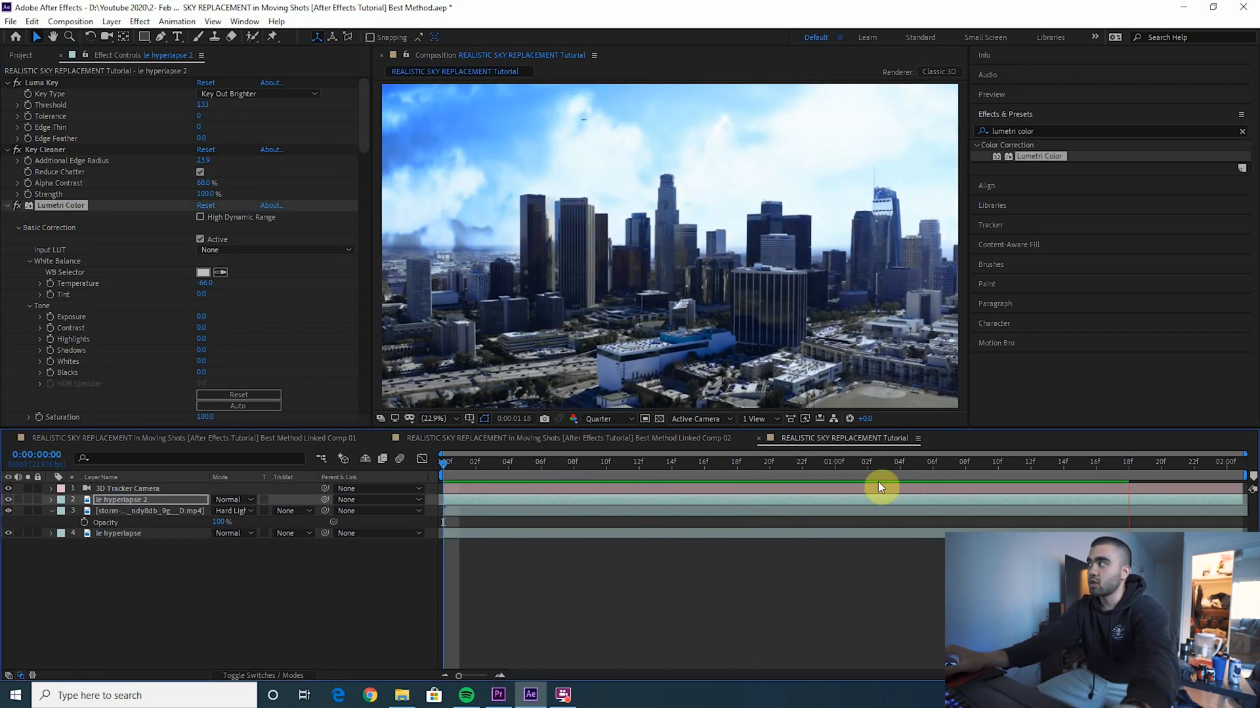
click(850, 471)
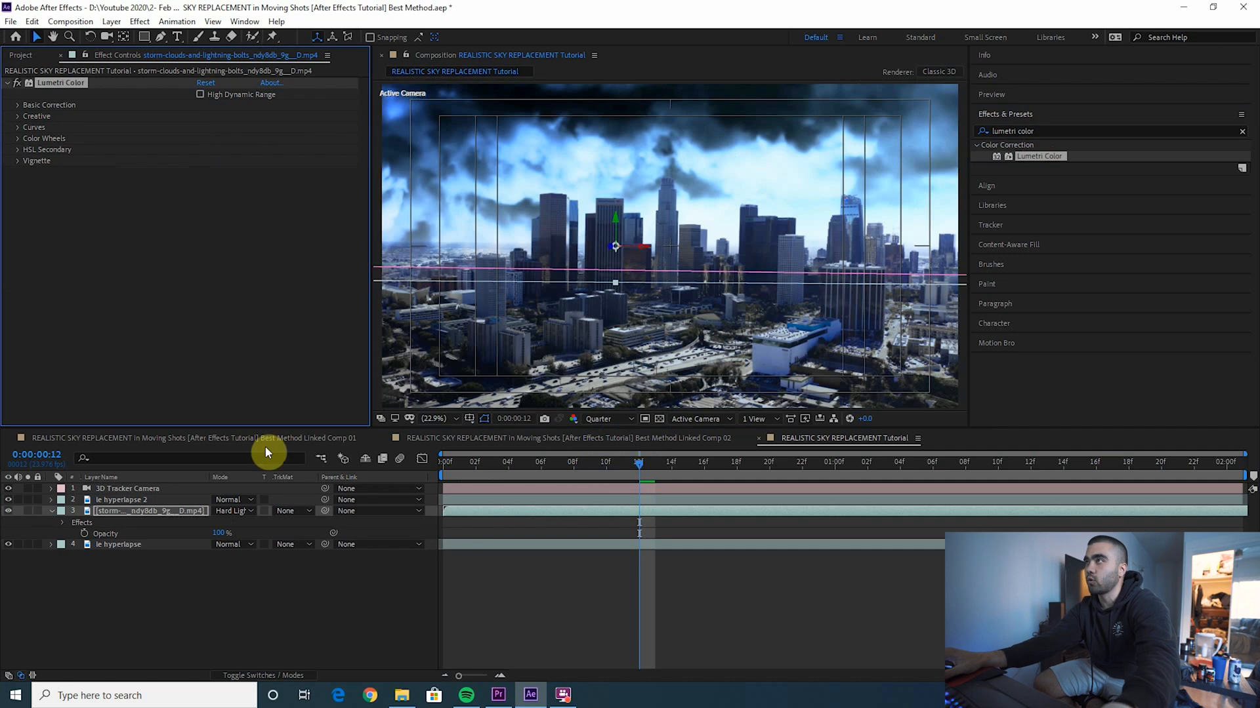
Increase the Contrast in the storm clip's Lumetri Basic Correction.
click(13, 105)
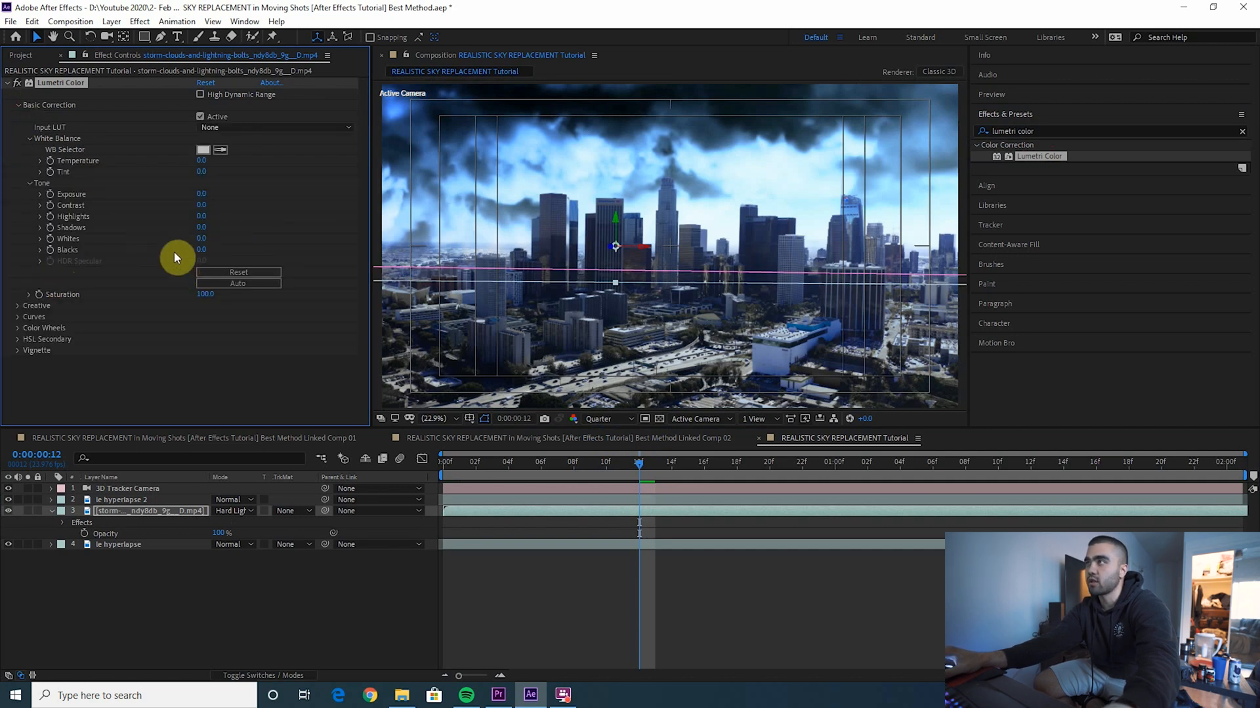
mouse_move(205, 204)
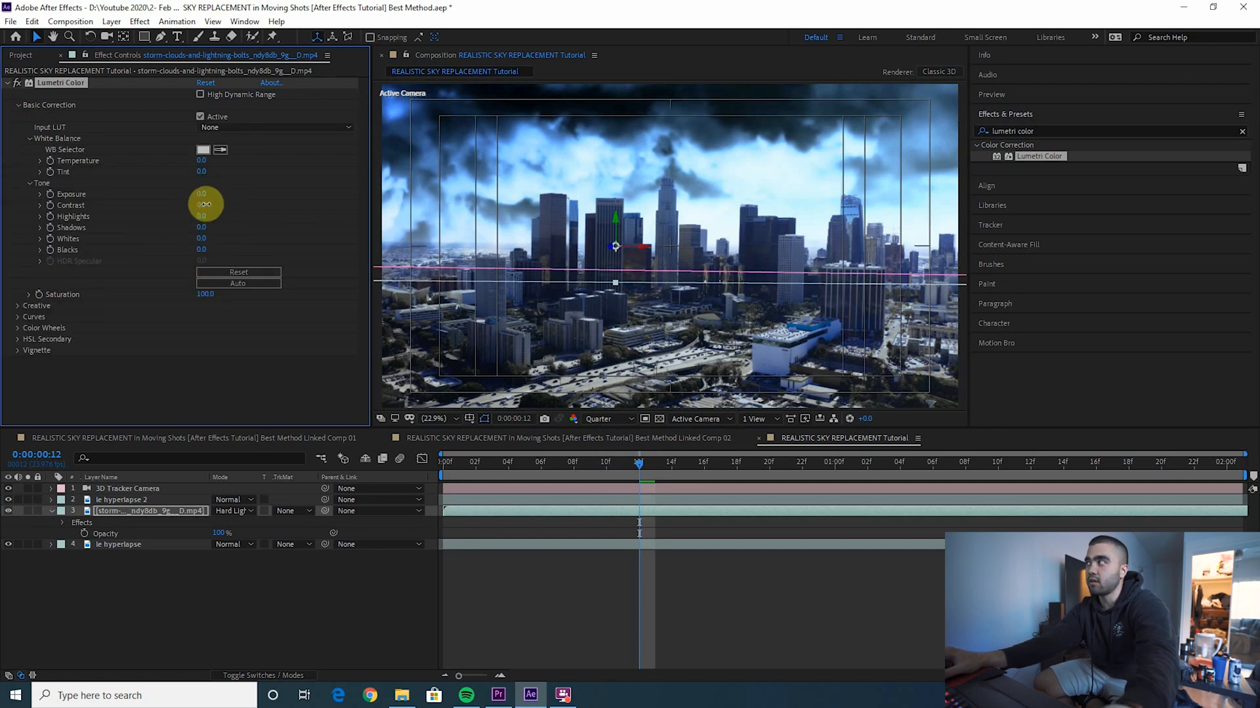
drag(204, 204, 242, 200)
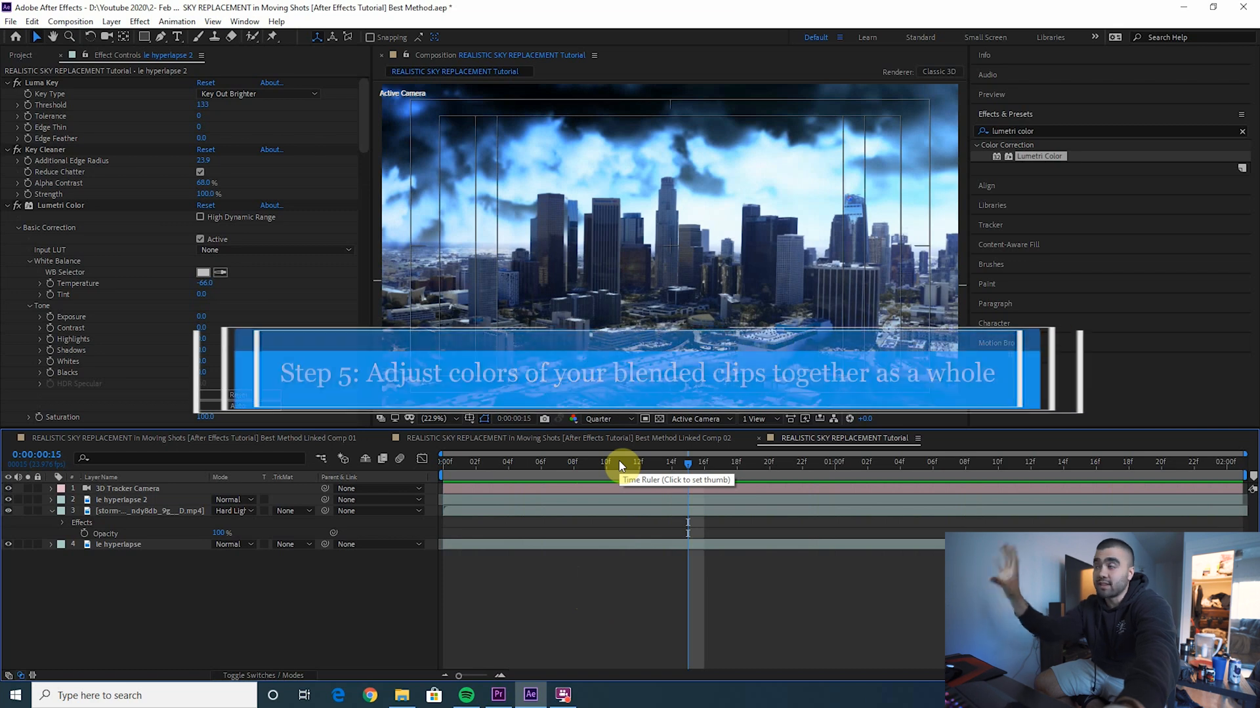
Create a top adjustment layer with Lumetri contrast 44 and shadows 13.
right_click(486, 580)
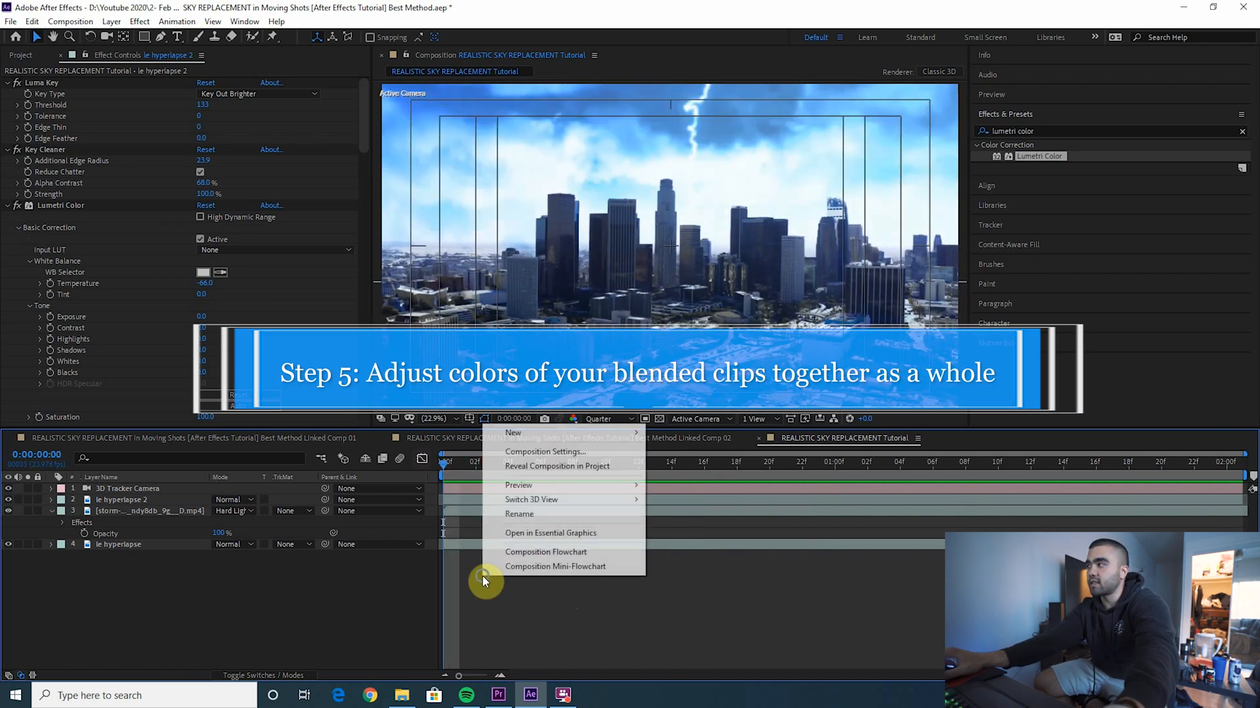
mouse_move(513, 433)
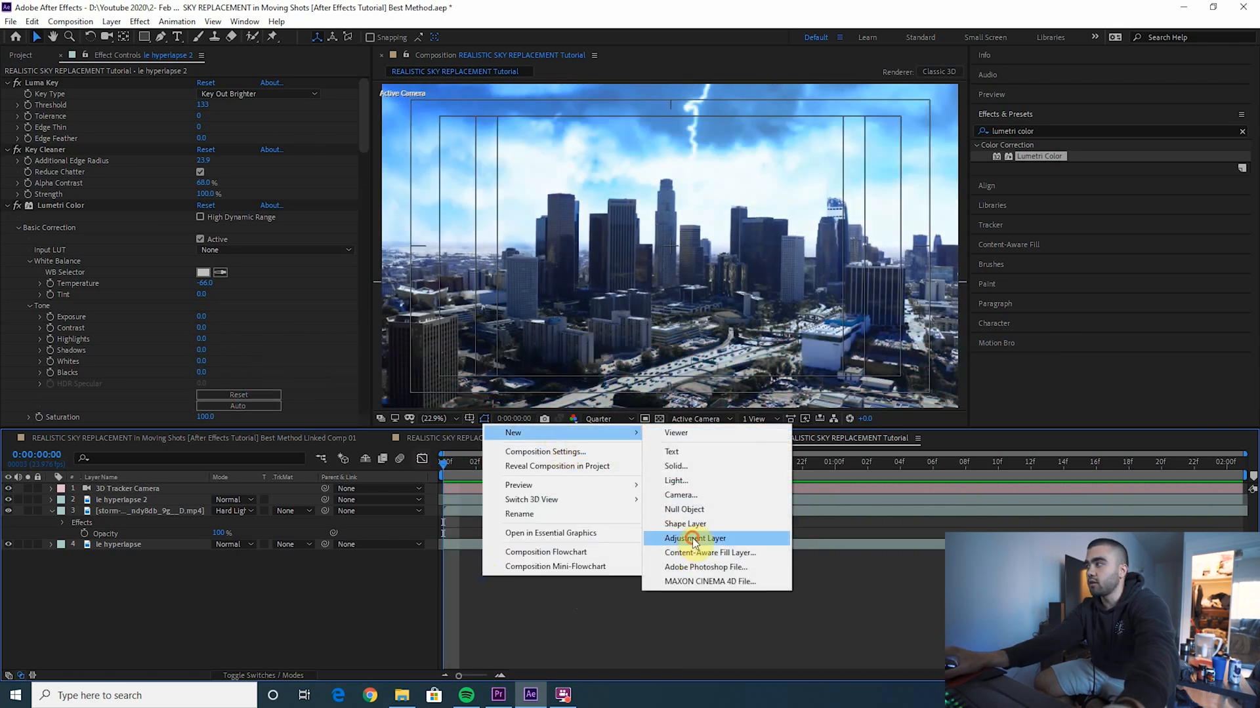
click(695, 538)
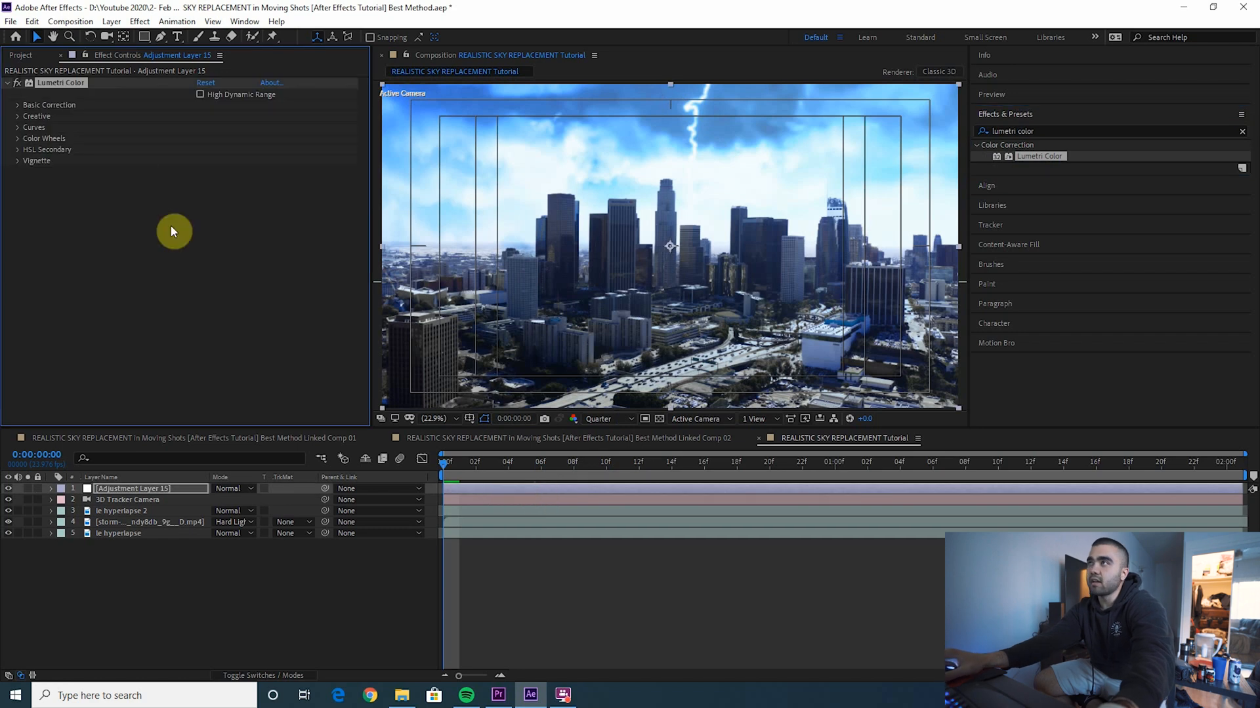
click(16, 104)
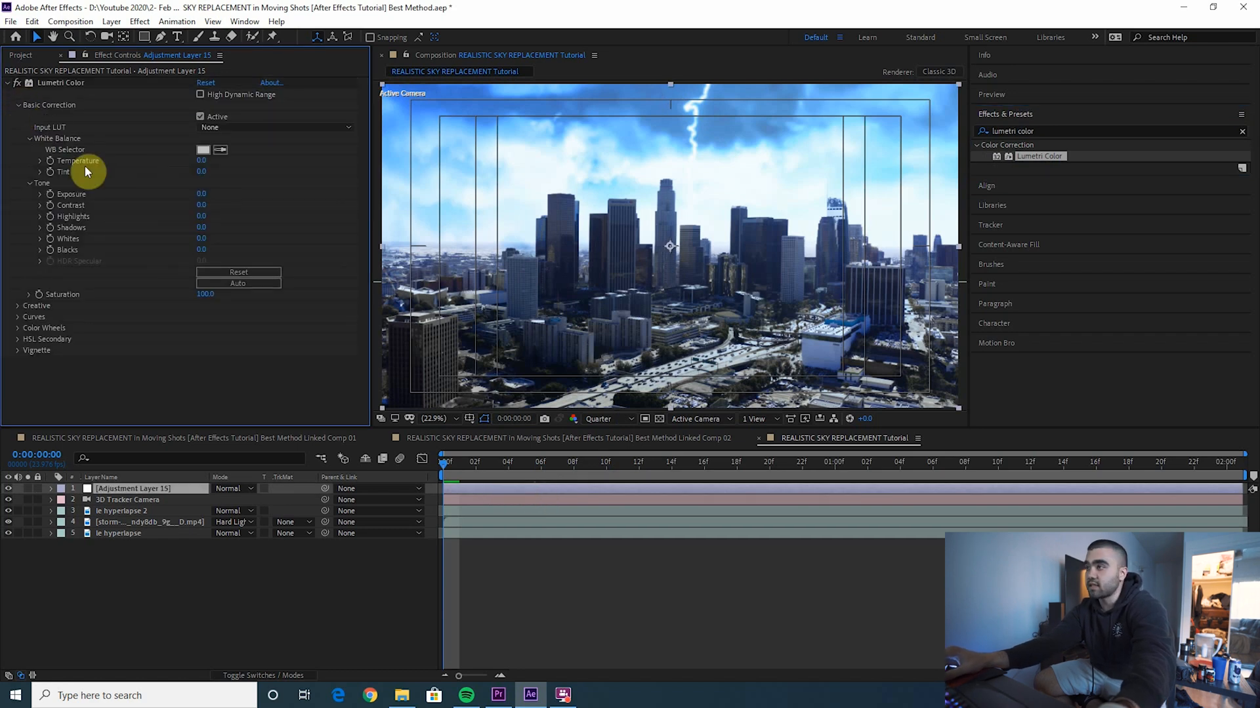
drag(201, 205, 235, 206)
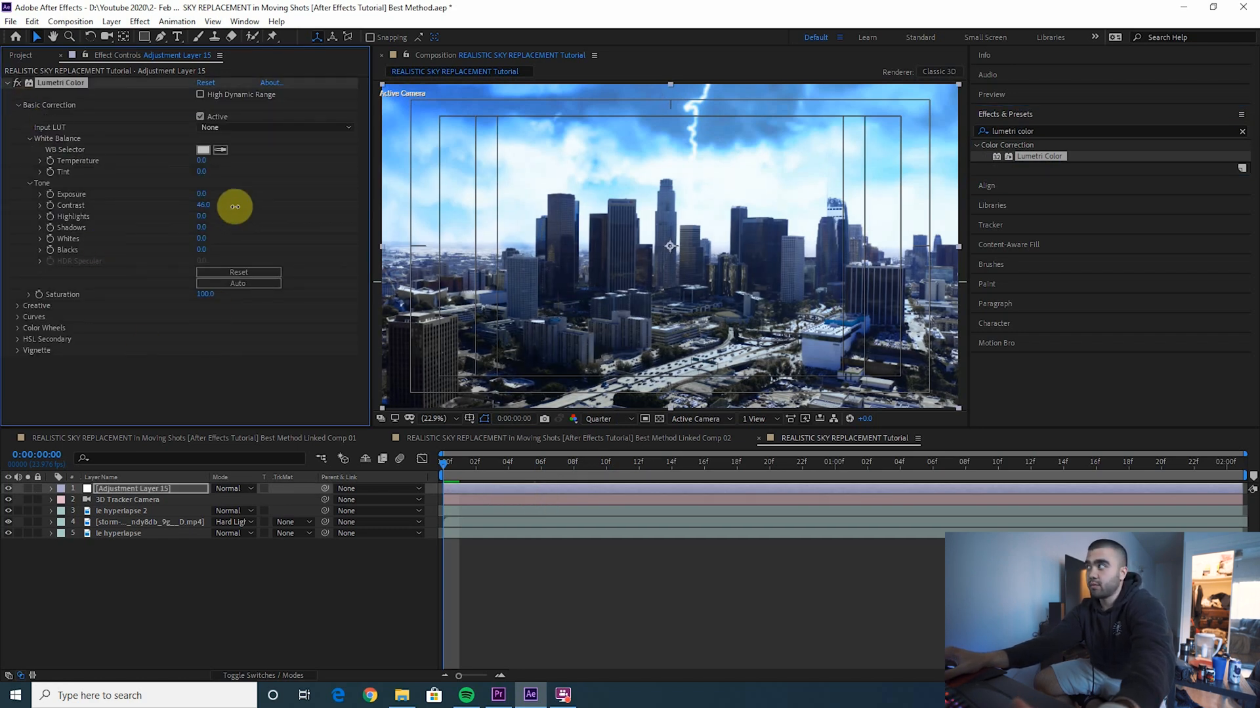
drag(235, 205, 233, 210)
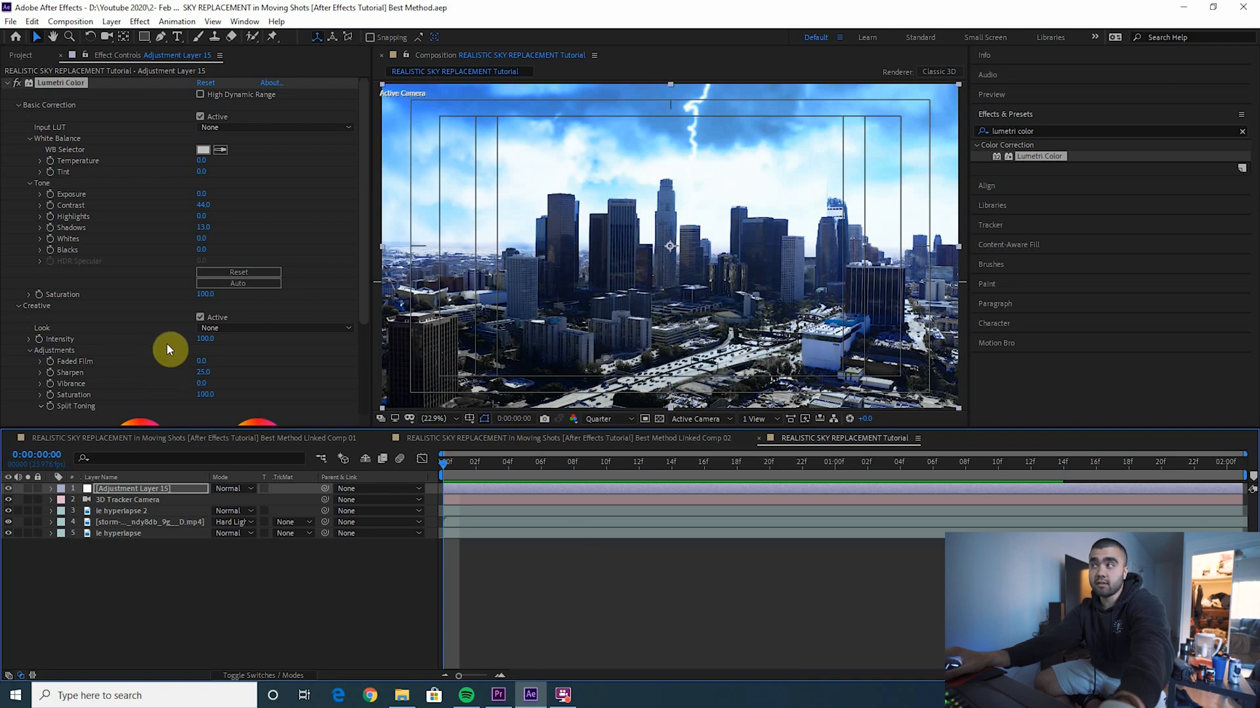
Browse for a creative look LUT on disk for the adjustment layer's grade.
click(273, 127)
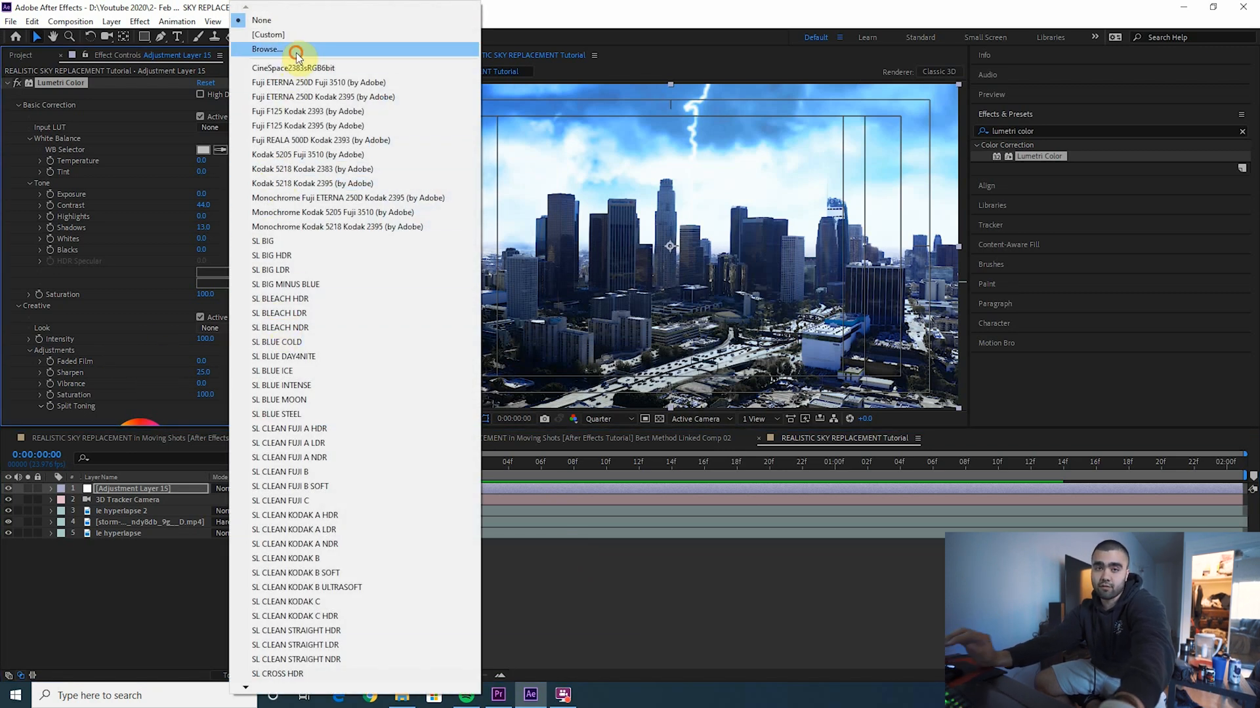
click(268, 50)
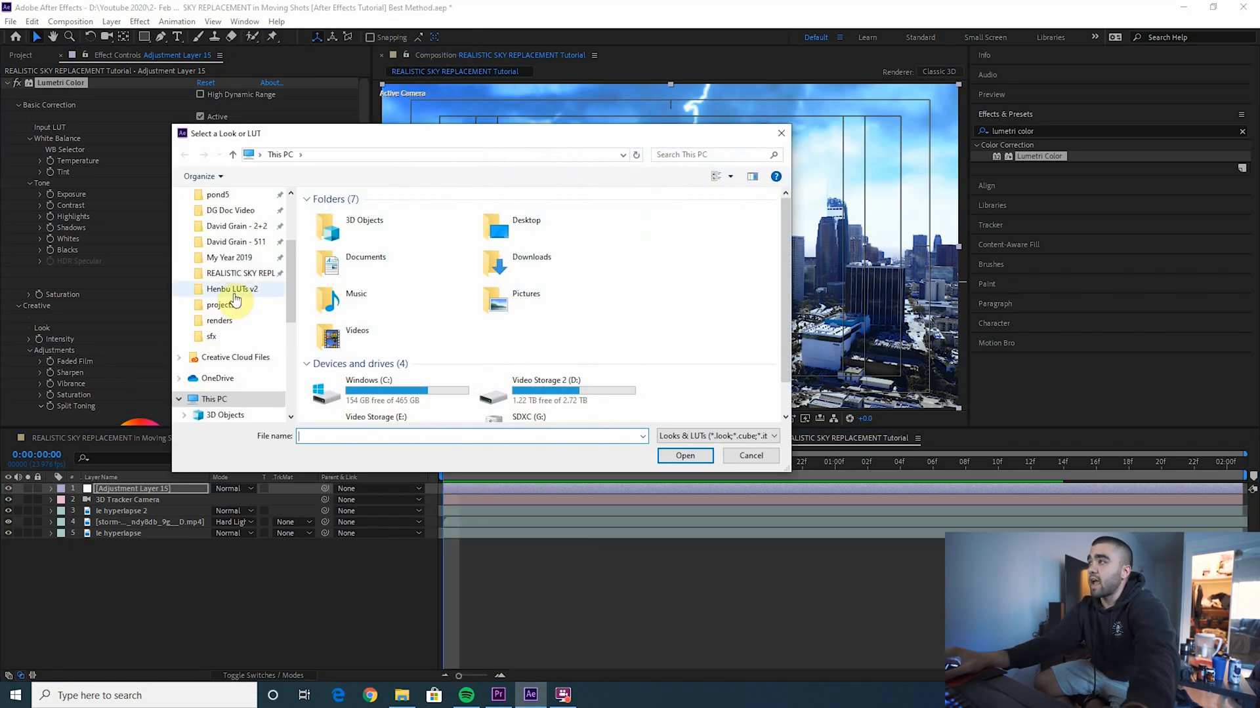
double_click(232, 289)
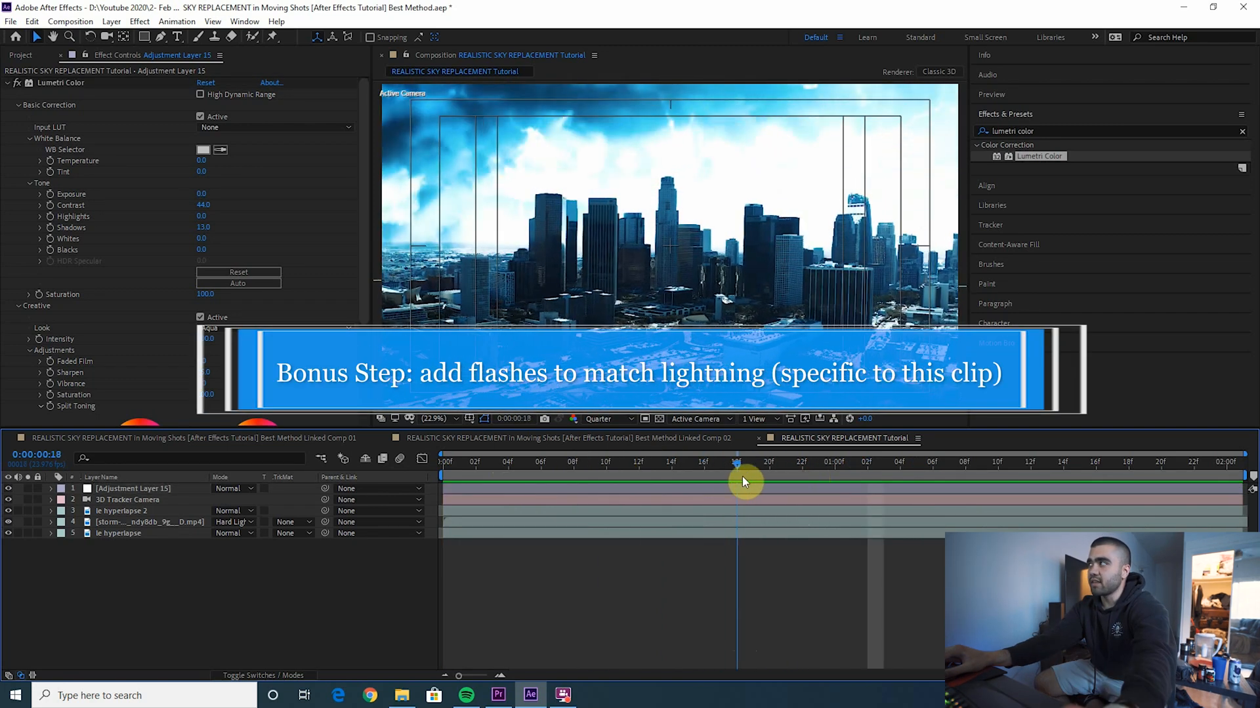
At the lightning frame, add Exposure to a new adjustment layer and keyframe the flash value.
drag(736, 462, 800, 462)
text(exposure)
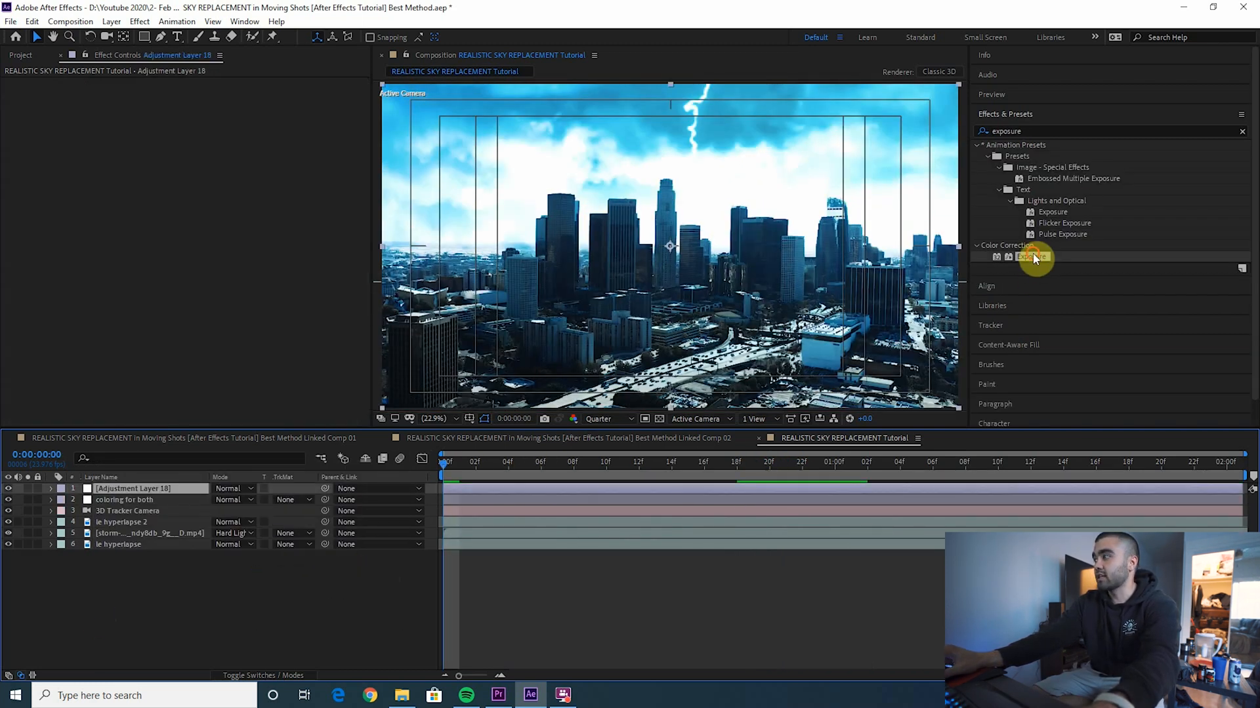
double_click(1031, 258)
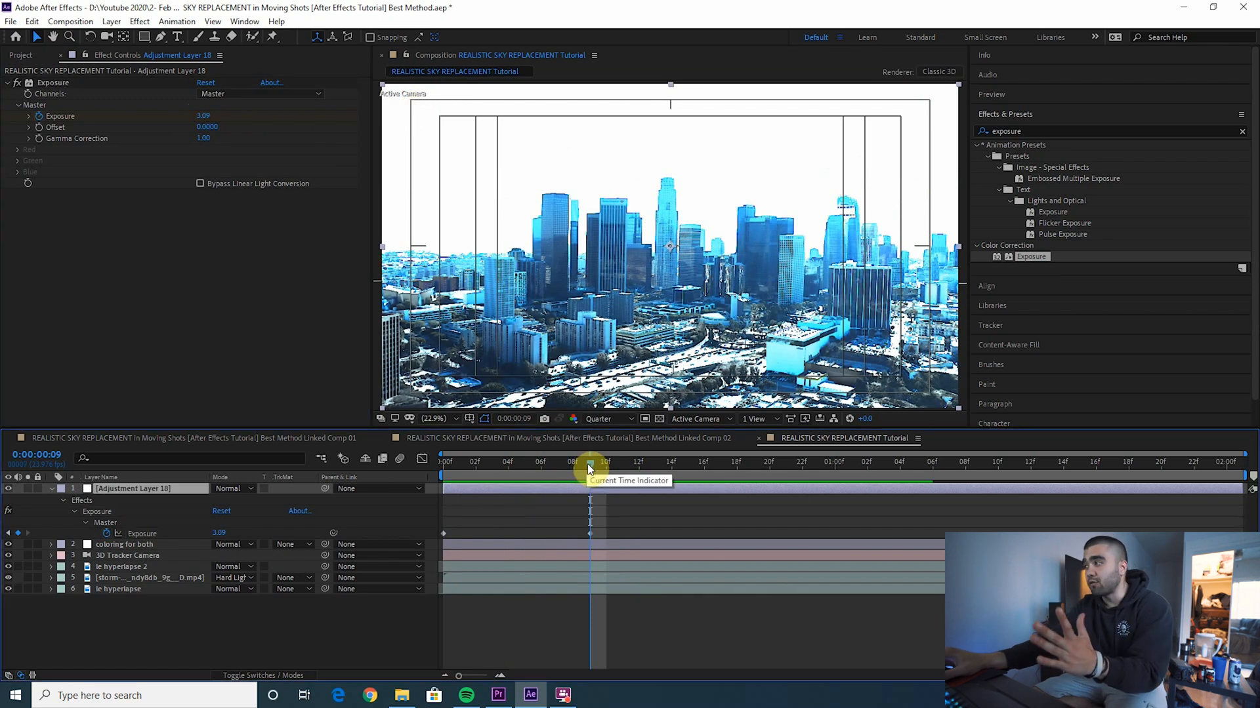
mouse_move(583, 468)
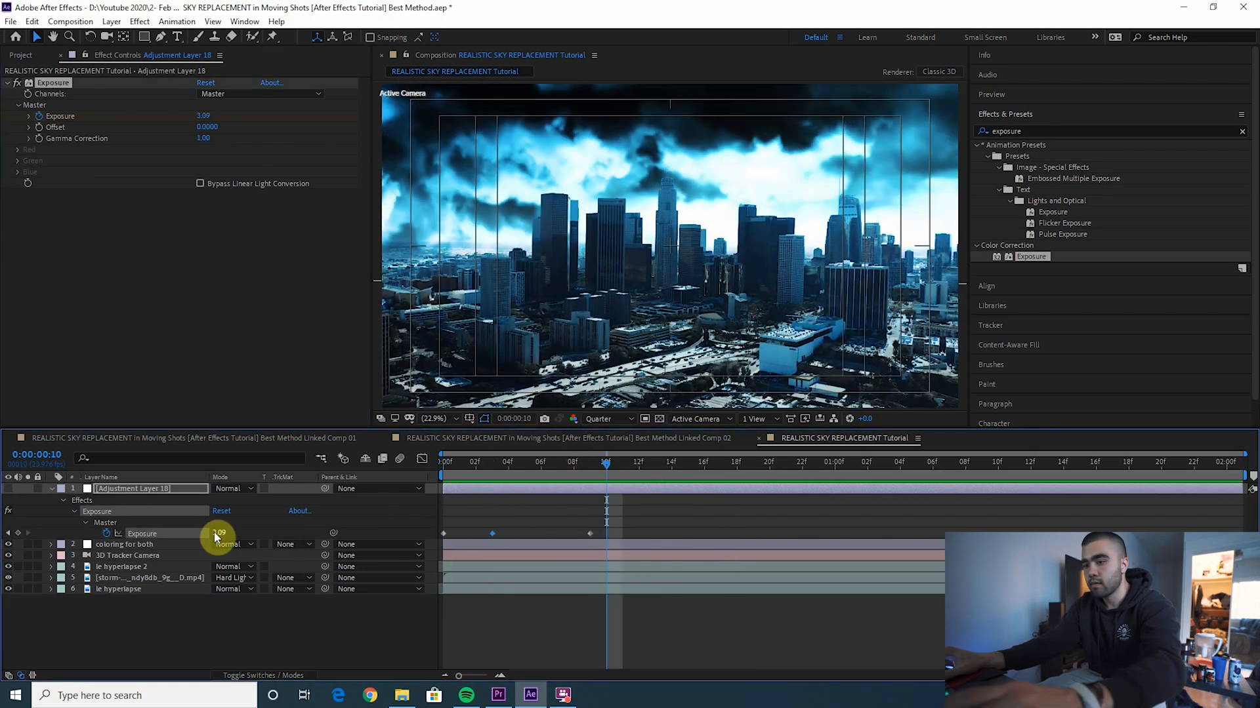
click(913, 471)
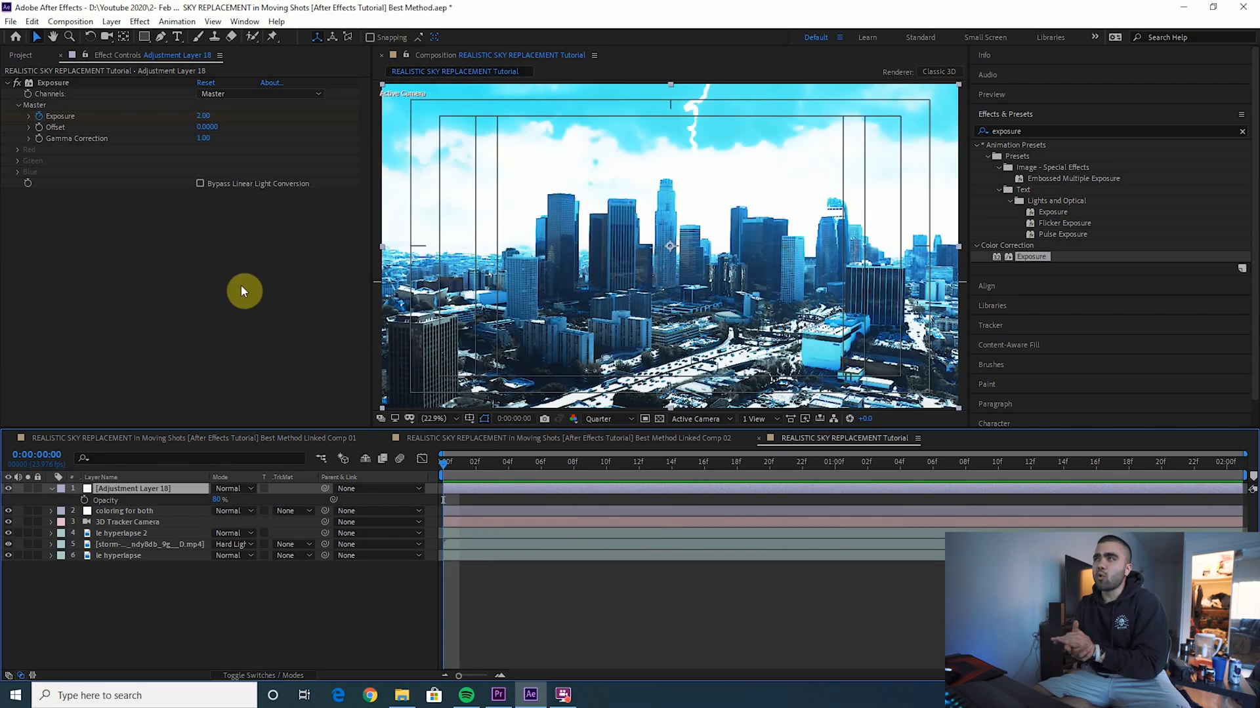
mouse_move(166, 289)
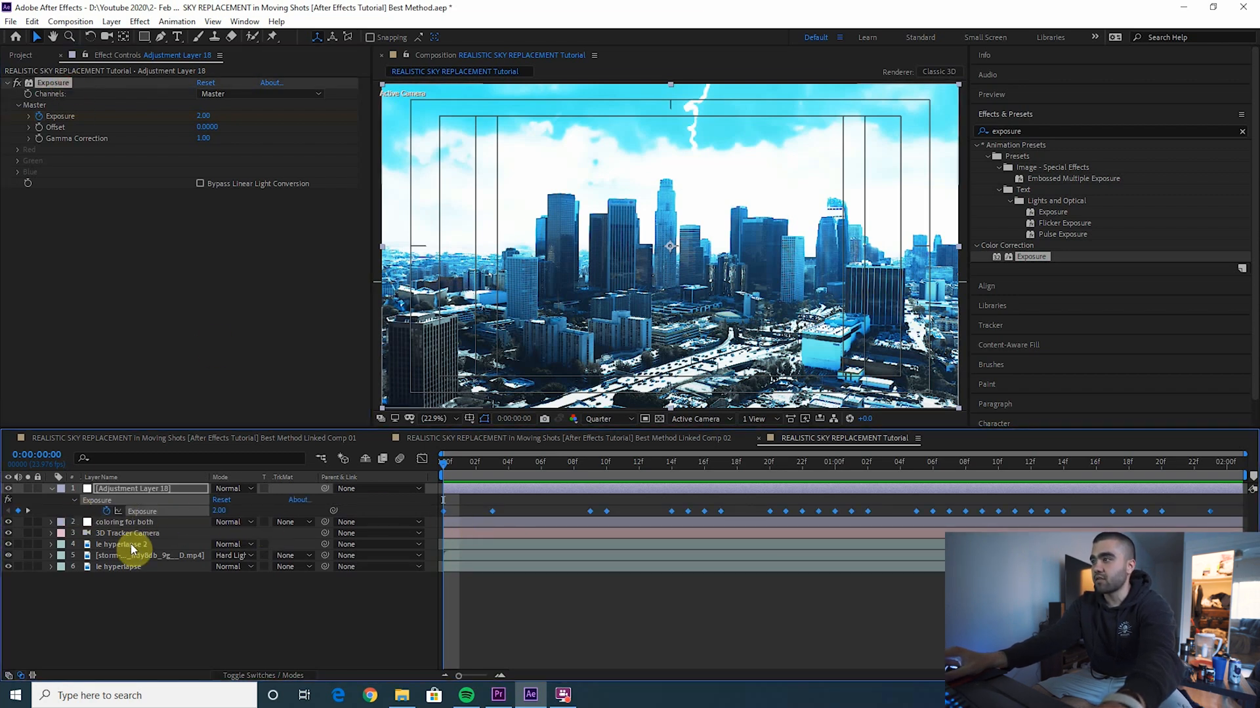
click(121, 543)
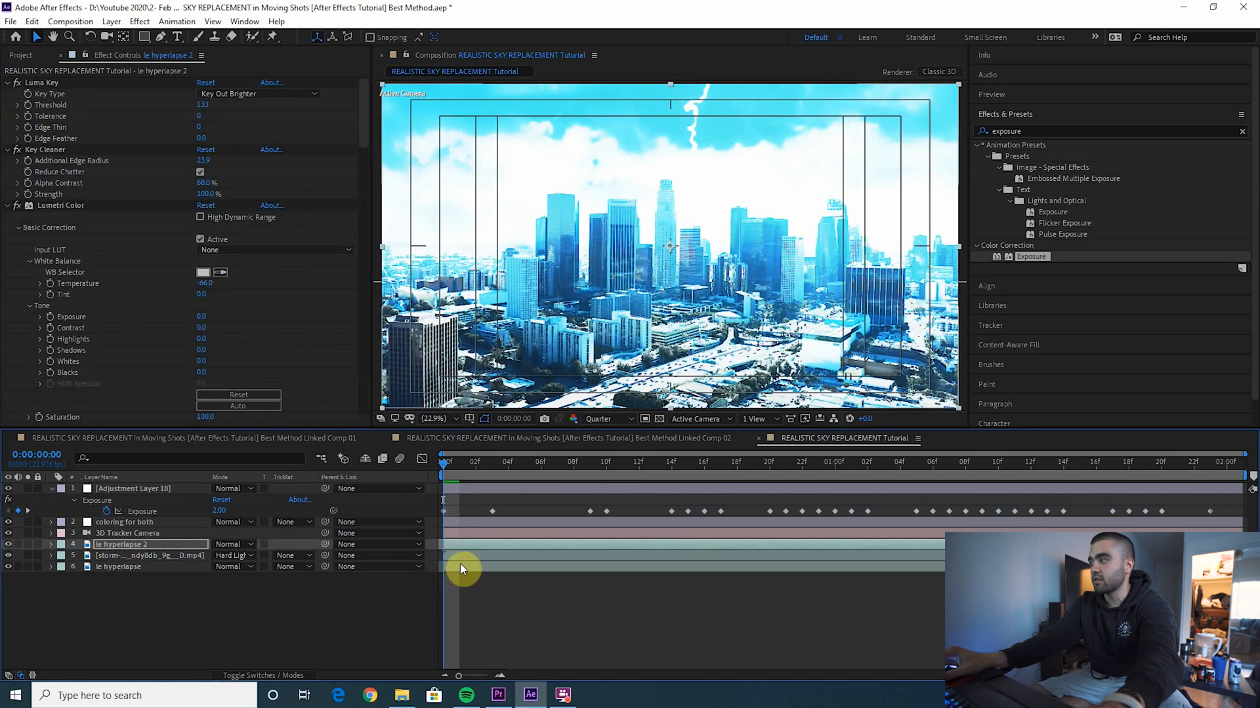
click(134, 488)
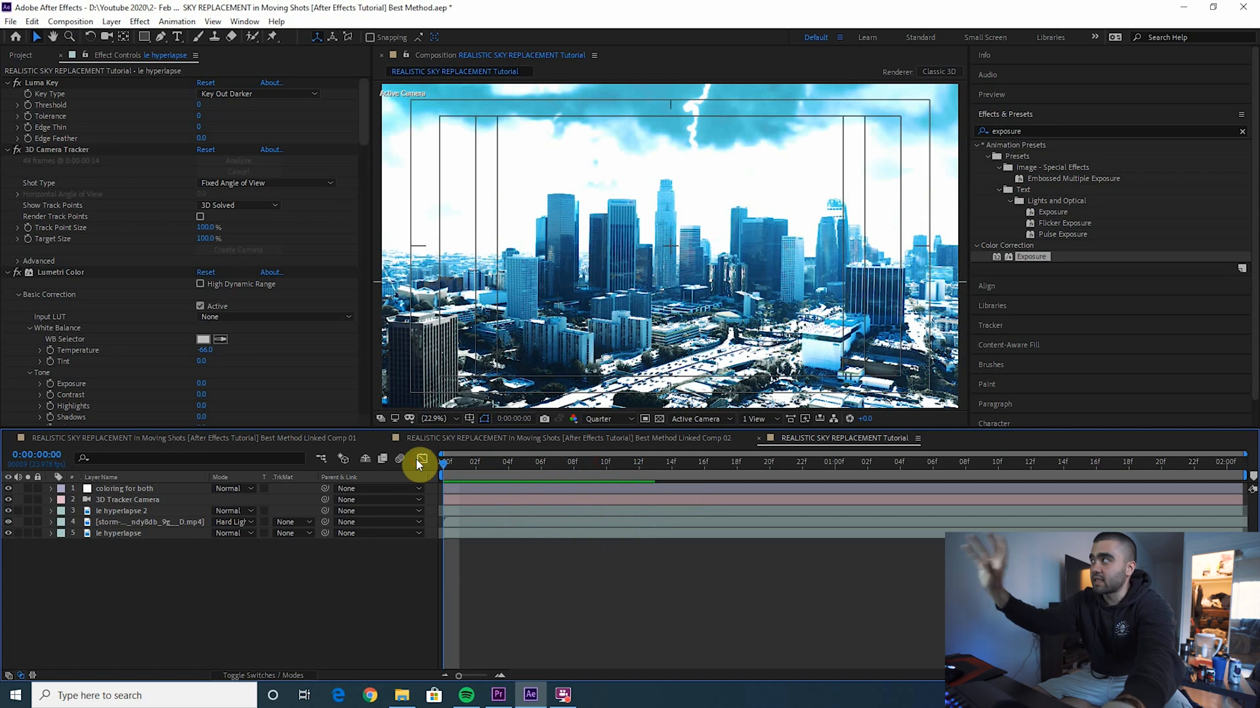
mouse_move(420, 459)
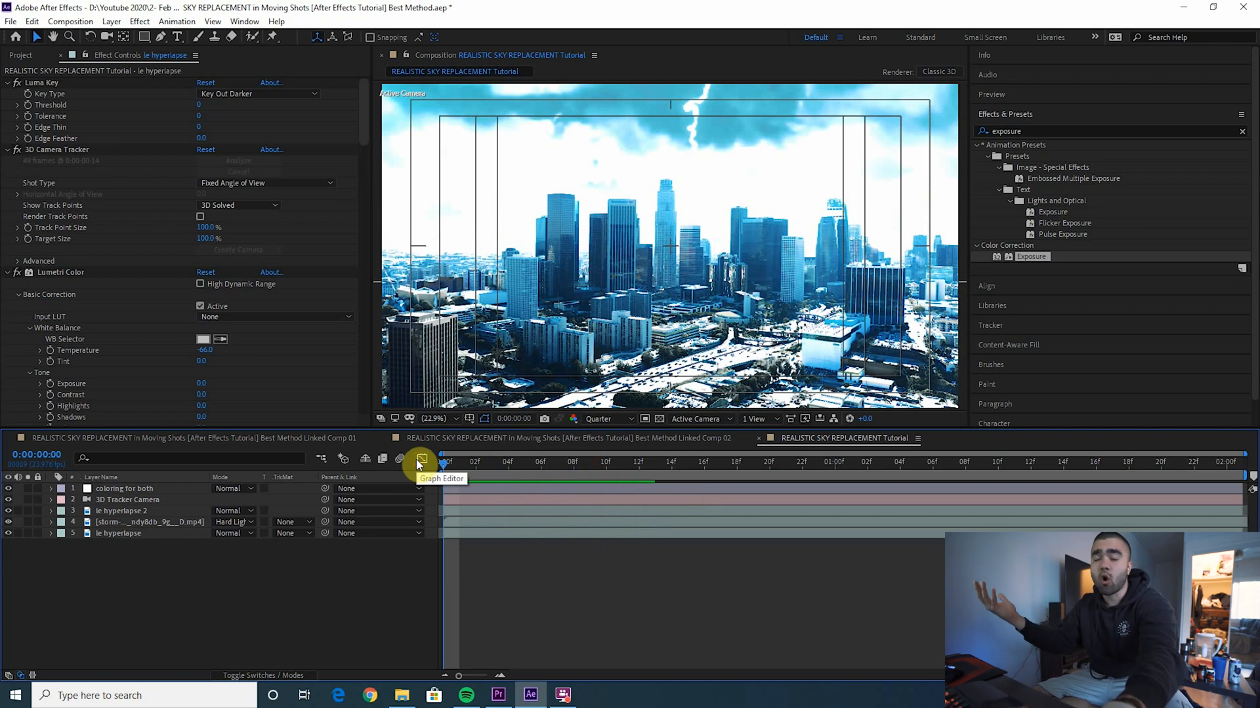